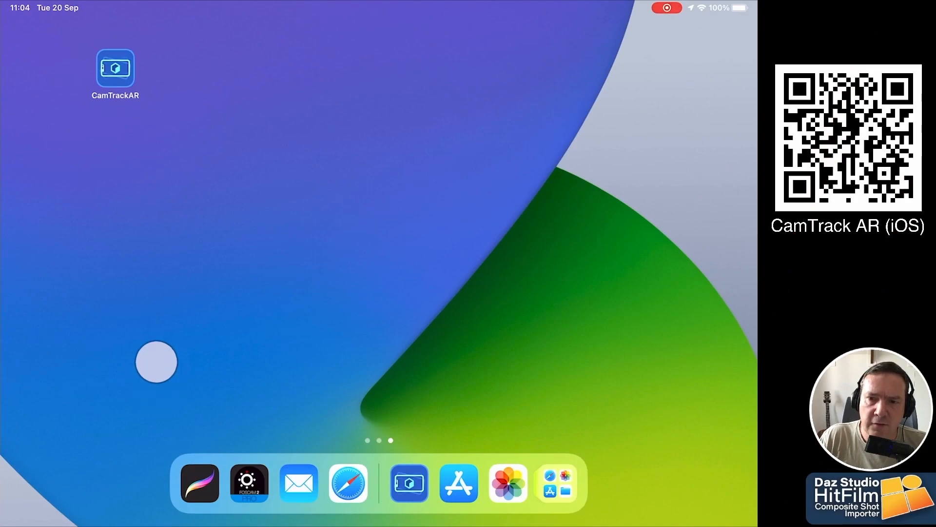
- Launch CamTrackAR from the home screen to begin tracking the office floor
{"action": "left_click", "coordinate": [115, 67]}
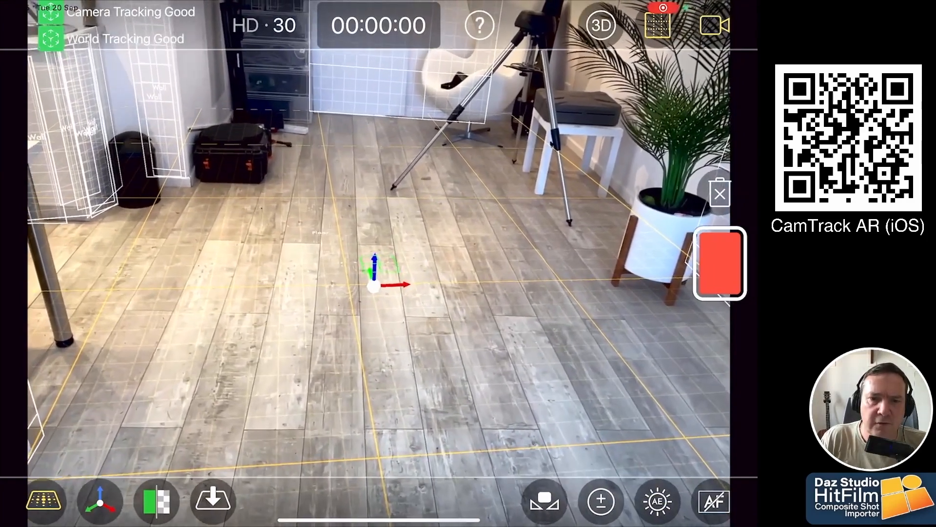
- Record a roughly 20-second tracked floor shot and stop to export it in all formats
{"action": "left_click", "coordinate": [719, 263]}
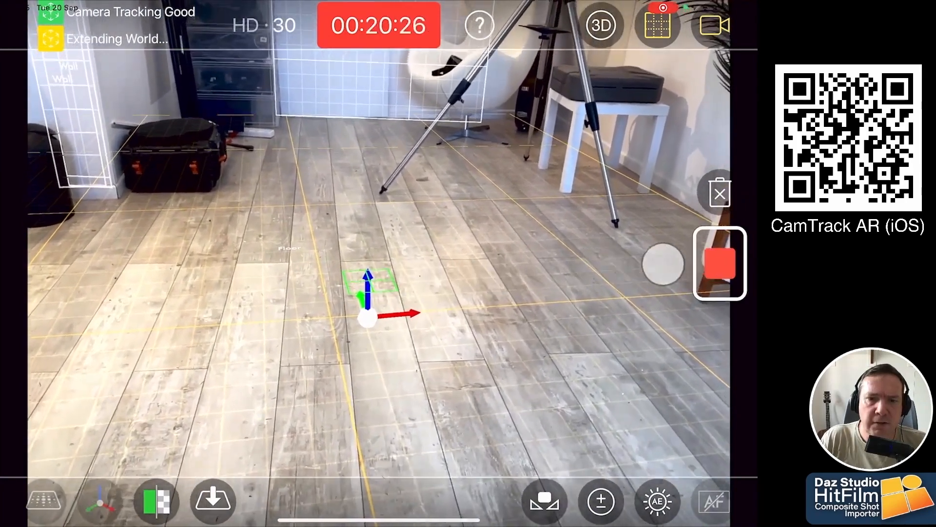
{"action": "left_click", "coordinate": [720, 263]}
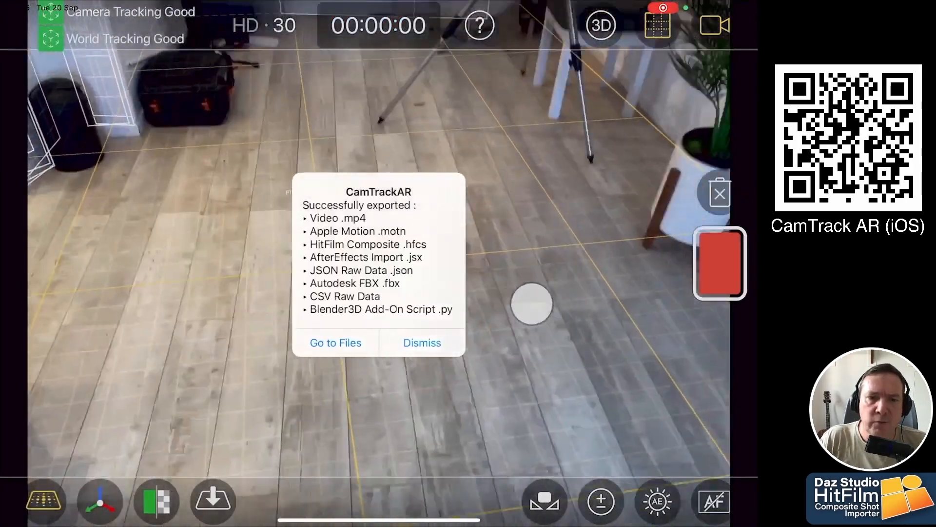
- Select the exported .hfcs tracking file and the recorded video and share them
{"action": "left_click", "coordinate": [334, 343]}
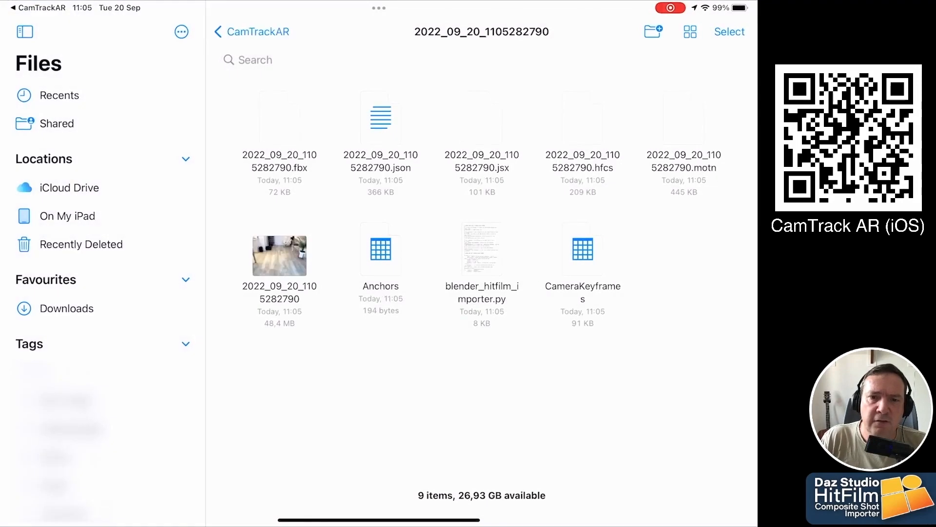
{"action": "left_click", "coordinate": [730, 31]}
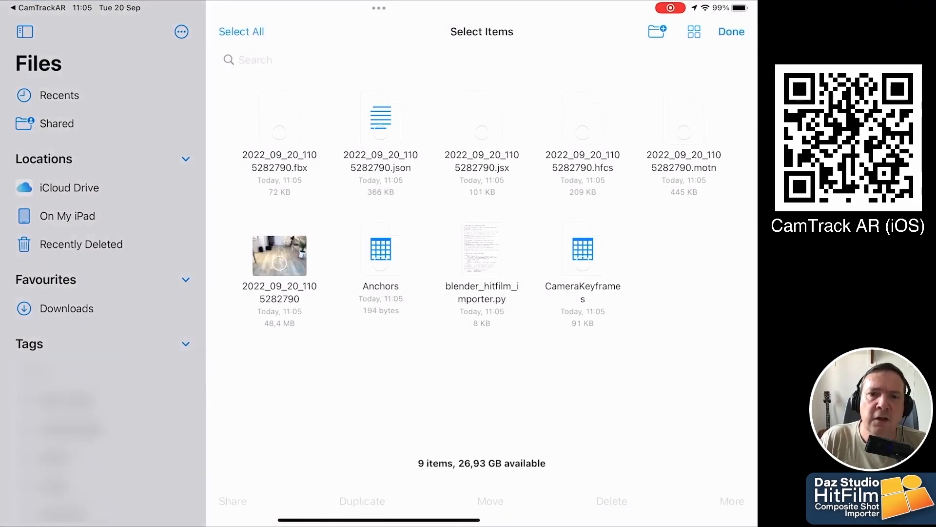
{"action": "left_click", "coordinate": [582, 130]}
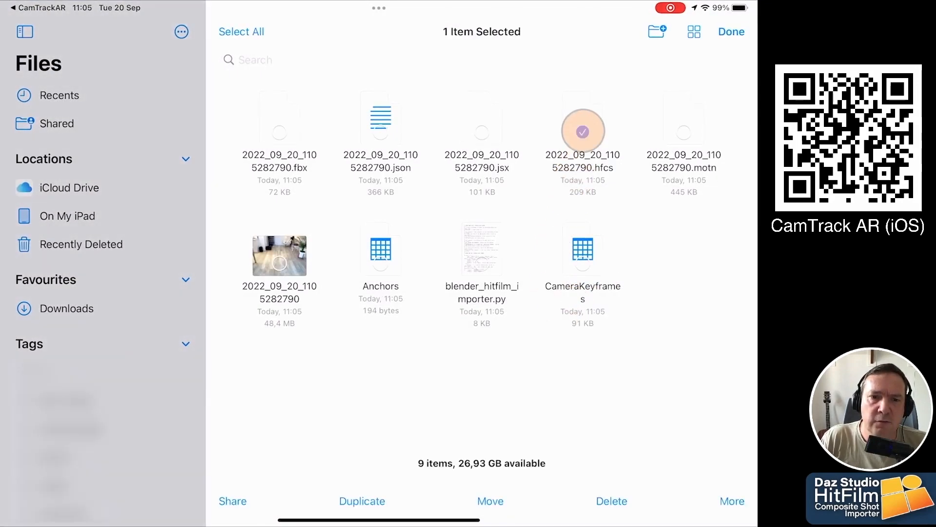
{"action": "left_click", "coordinate": [279, 256]}
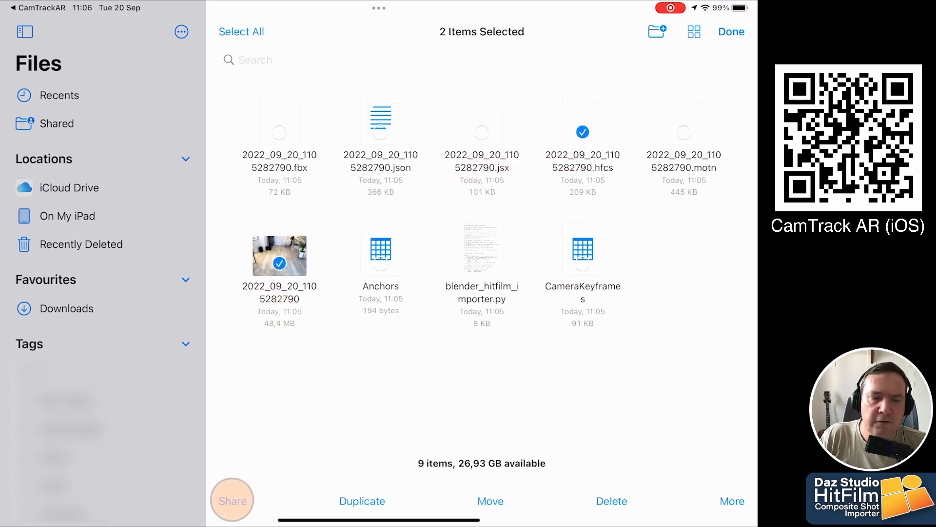
{"action": "left_click", "coordinate": [232, 501]}
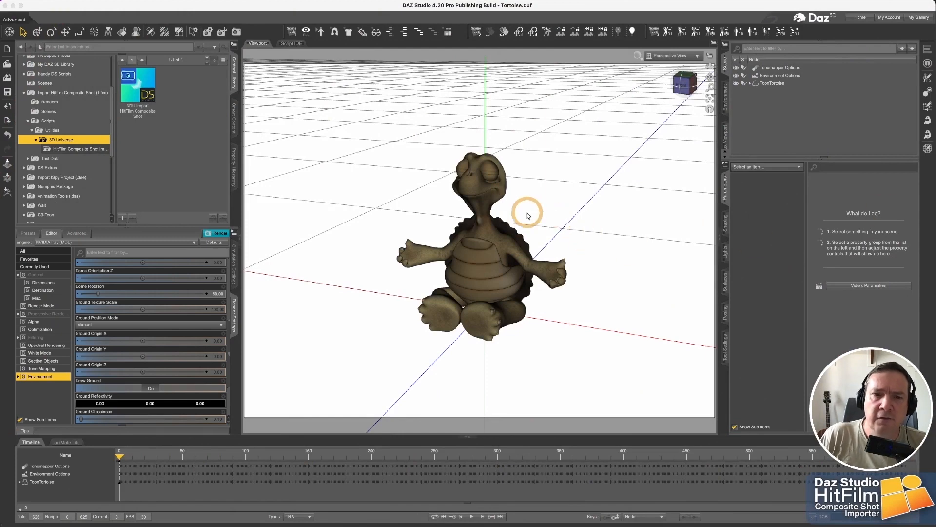
{"action": "mouse_move", "coordinate": [701, 91]}
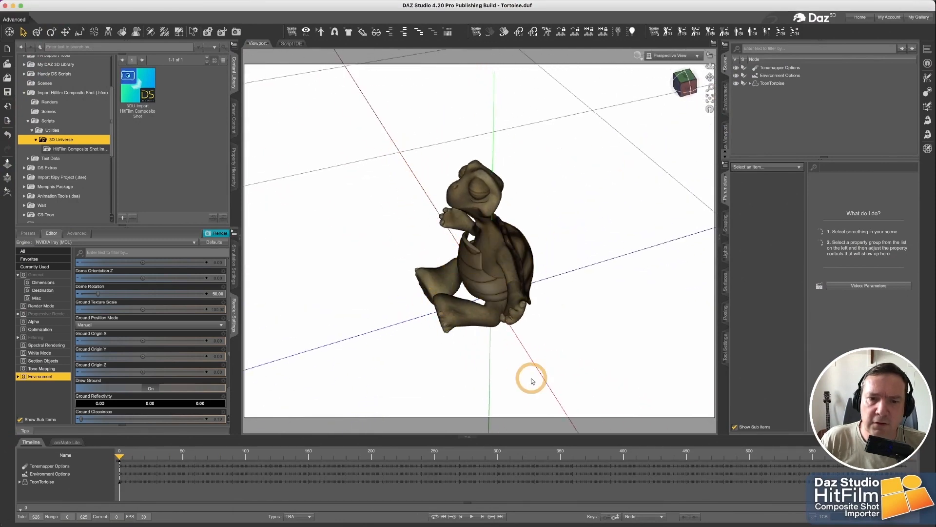
{"action": "mouse_move", "coordinate": [623, 241]}
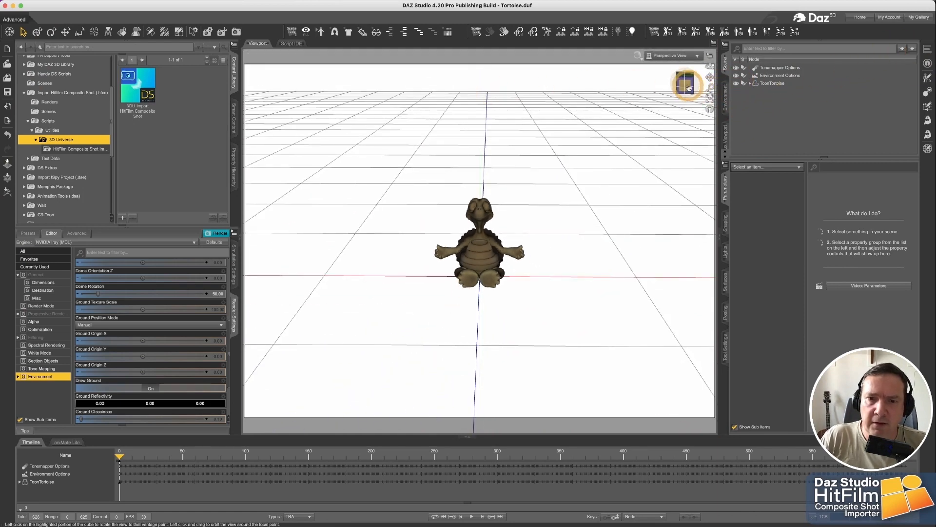
{"action": "left_click_drag", "start_coordinate": [686, 83], "coordinate": [678, 82]}
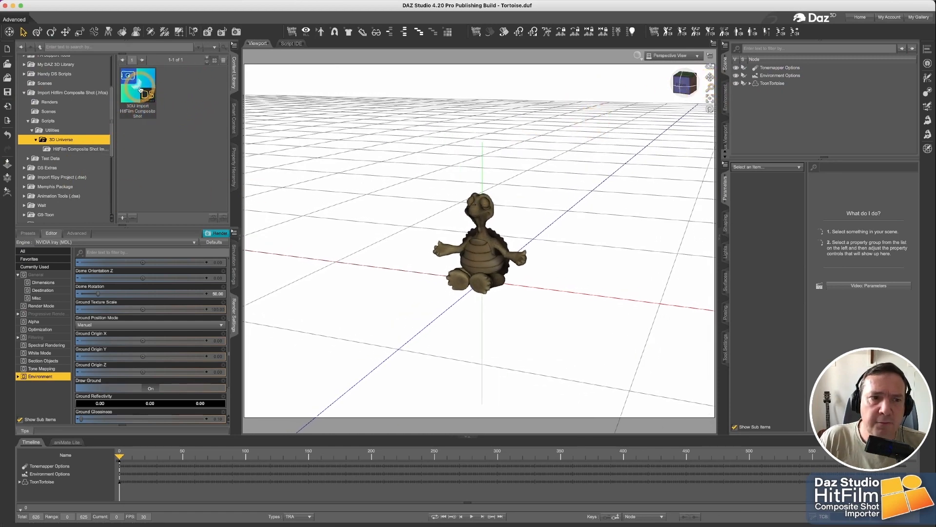
{"action": "mouse_move", "coordinate": [137, 87]}
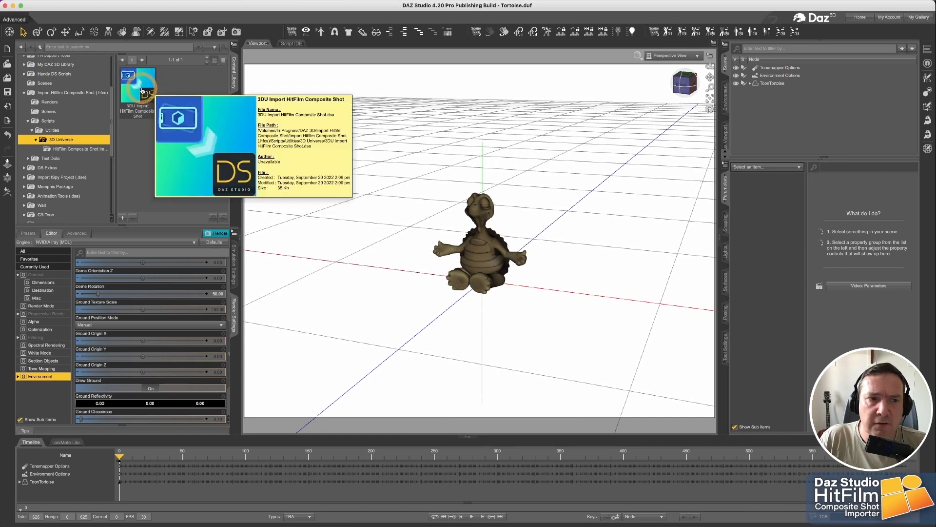
- Launch the 3DU HitFilm Composite Shot importer and load the exported .hfcs shot
{"action": "double_click", "coordinate": [138, 90]}
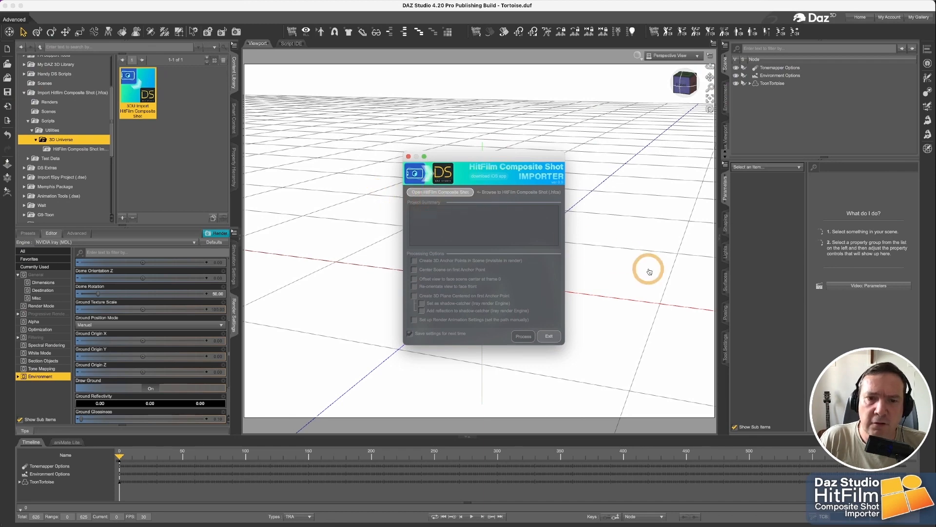
{"action": "left_click", "coordinate": [520, 192]}
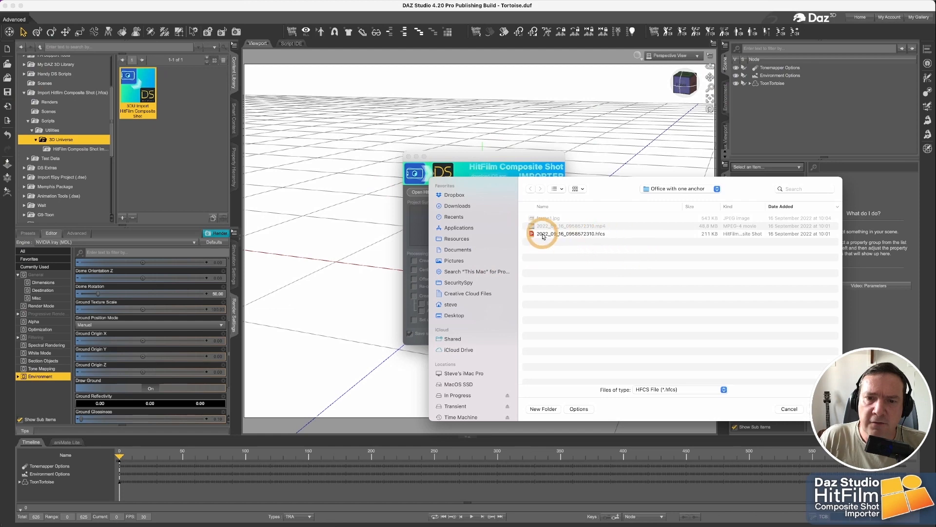
{"action": "mouse_move", "coordinate": [587, 236]}
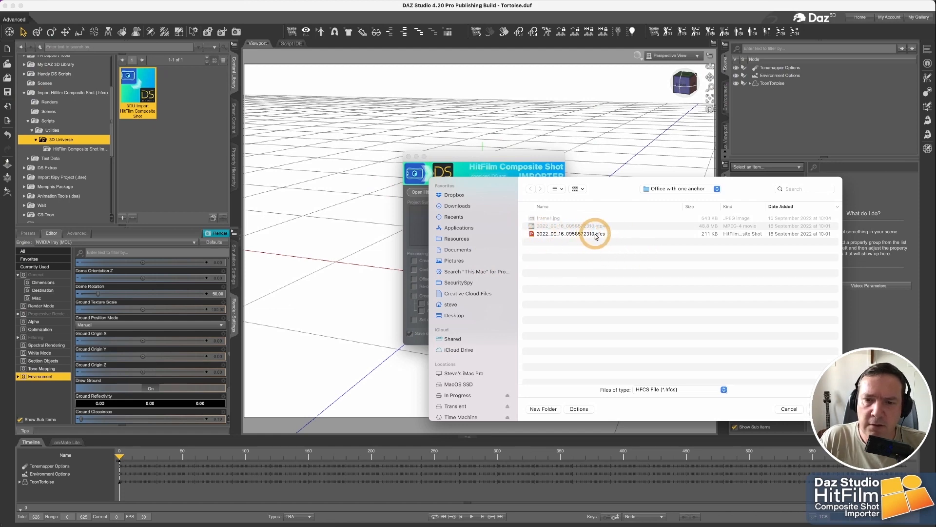
{"action": "left_click", "coordinate": [594, 233]}
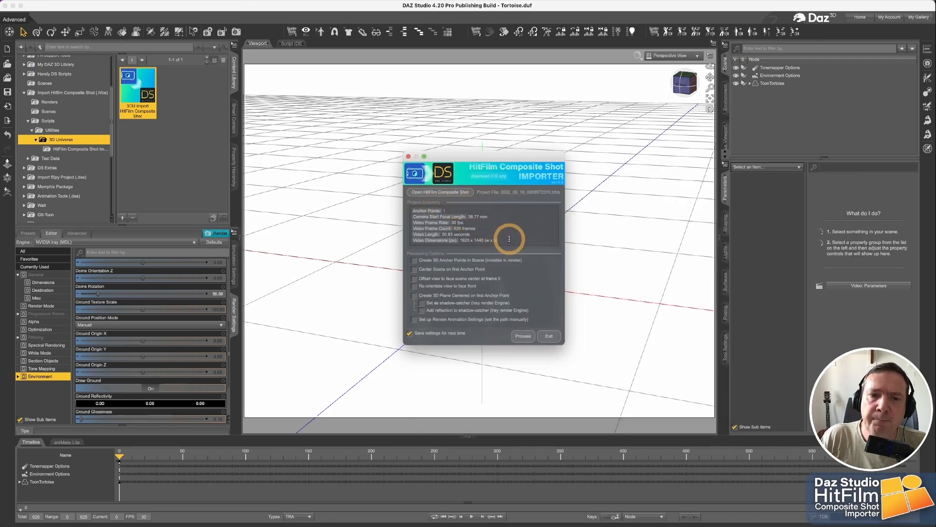
{"action": "mouse_move", "coordinate": [444, 210]}
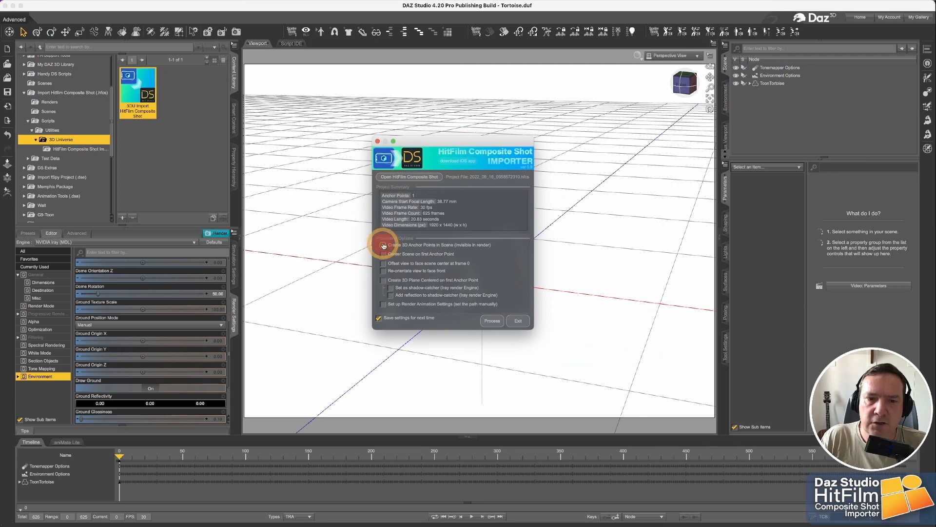
- Import the HFCS Camera with Create 3D Anchor Points in Scene enabled
{"action": "left_click", "coordinate": [383, 245]}
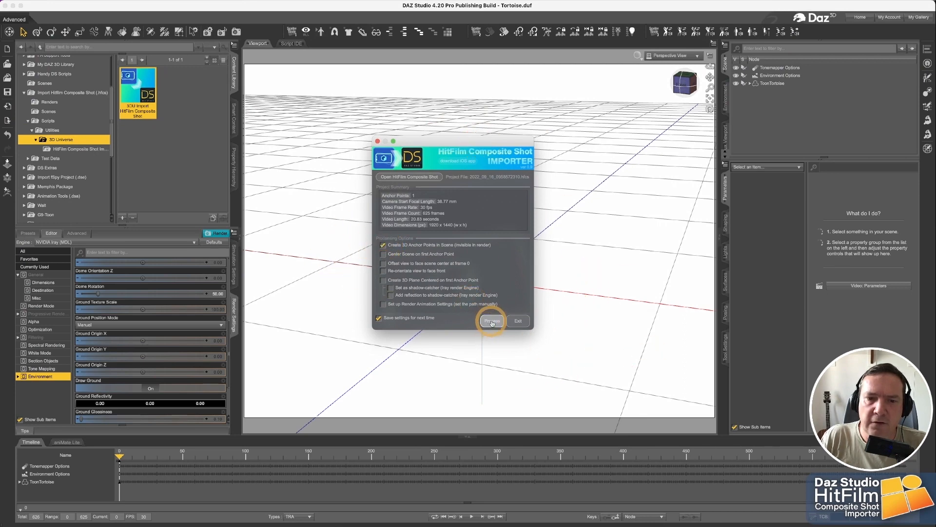
{"action": "left_click", "coordinate": [491, 321]}
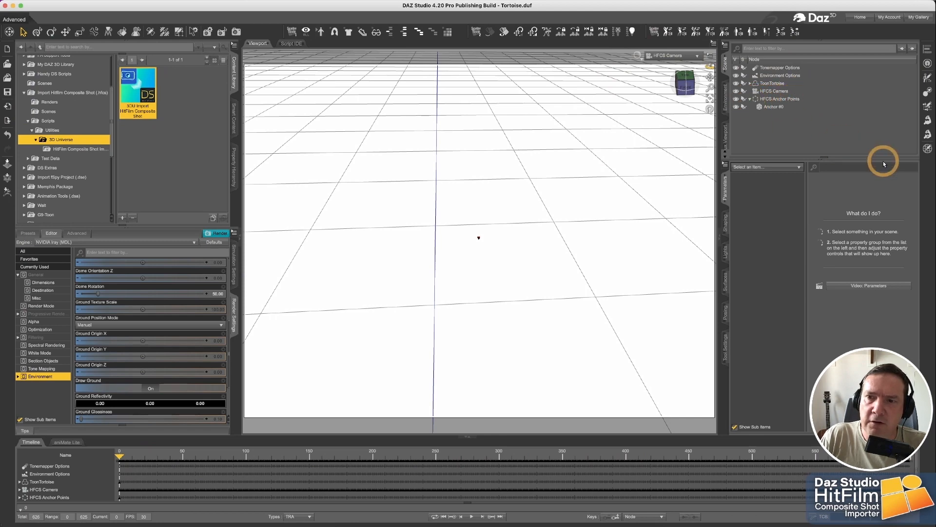
- Select Anchor #0 in the Scene pane to inspect its transform values
{"action": "left_click", "coordinate": [773, 106]}
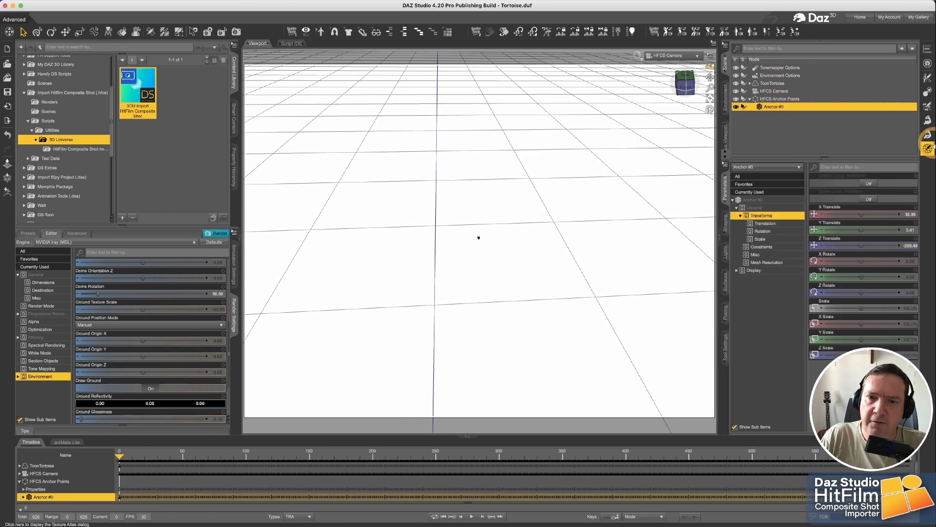
{"action": "left_click", "coordinate": [478, 238]}
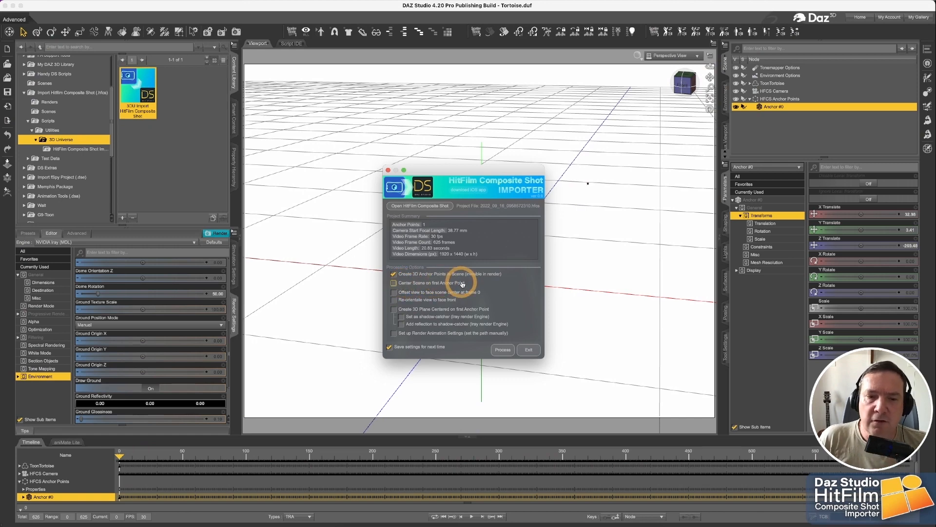
- Re-import with Center Scene on first Anchor Point ticked and anchor creation unticked
{"action": "left_click", "coordinate": [393, 283]}
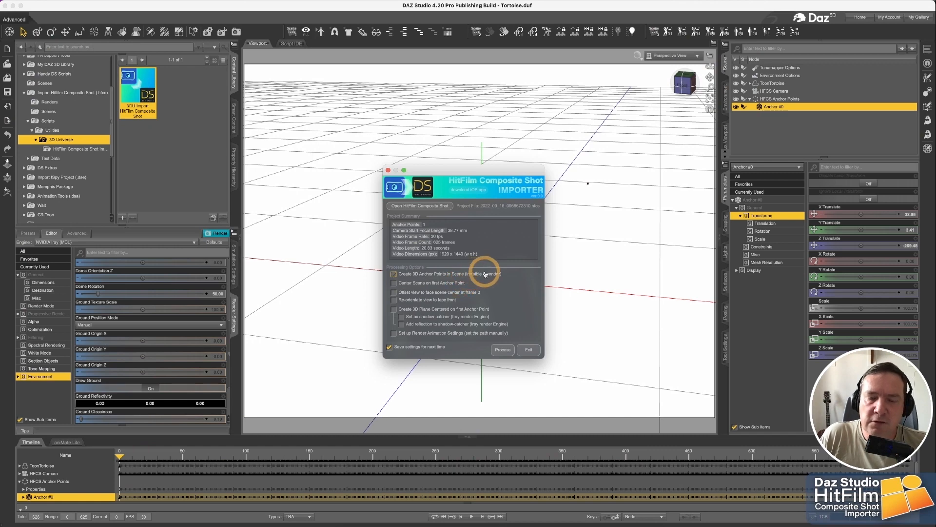
{"action": "left_click", "coordinate": [393, 273]}
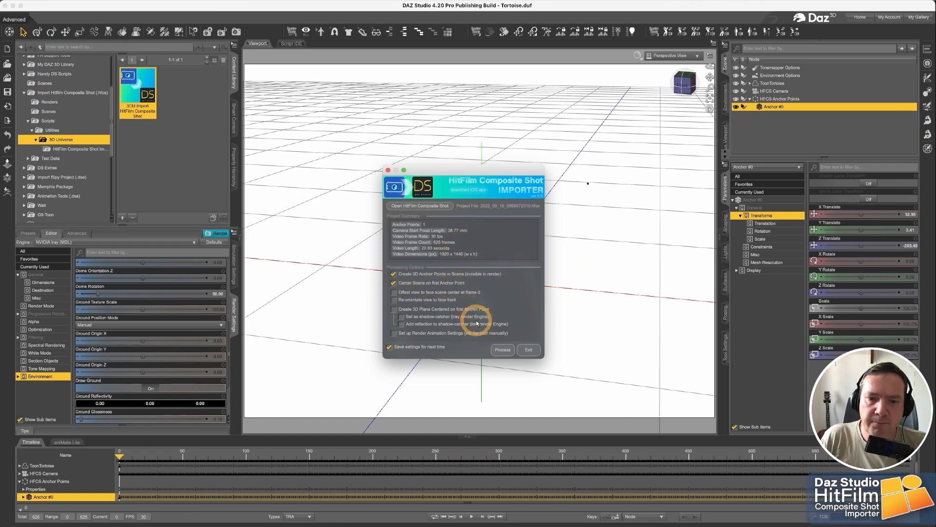
{"action": "left_click", "coordinate": [502, 350]}
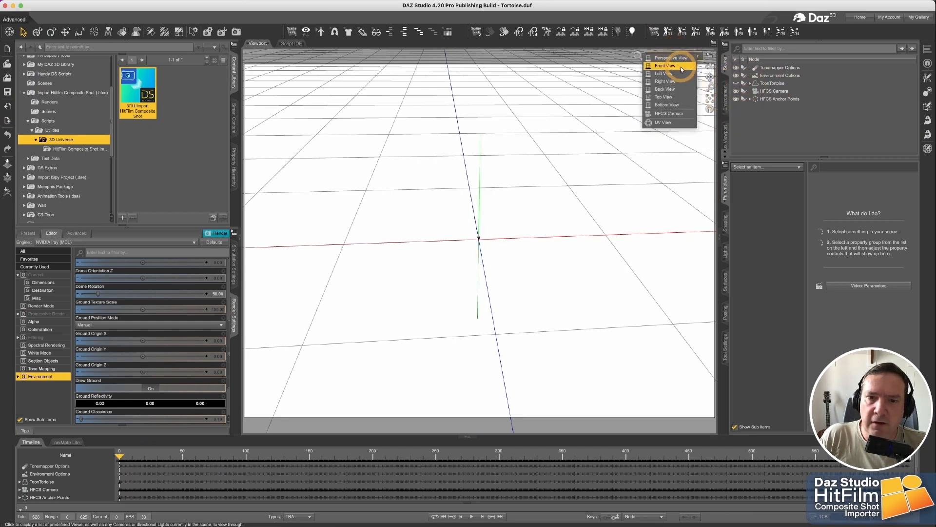
- Orbit back to the tortoise and switch the viewport to the HFCS Camera
{"action": "left_click", "coordinate": [671, 58]}
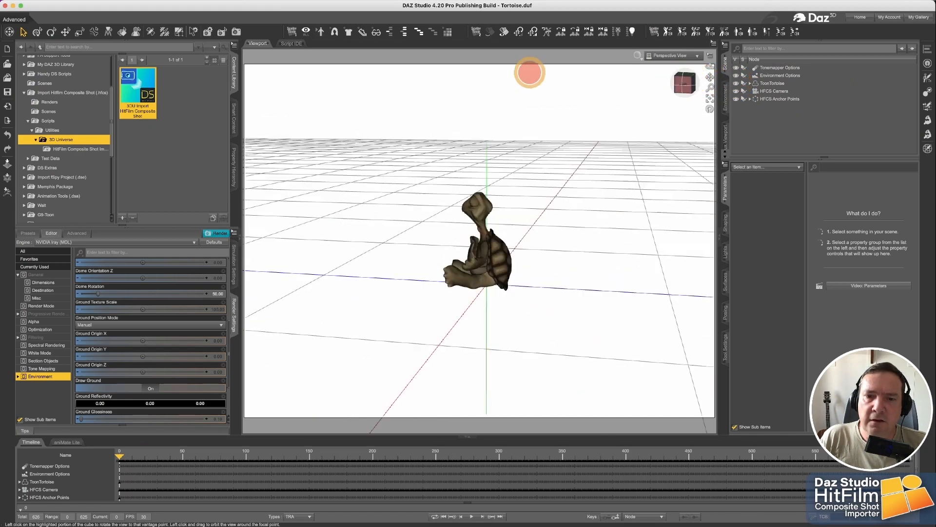
{"action": "left_click_drag", "start_coordinate": [525, 71], "coordinate": [848, 95]}
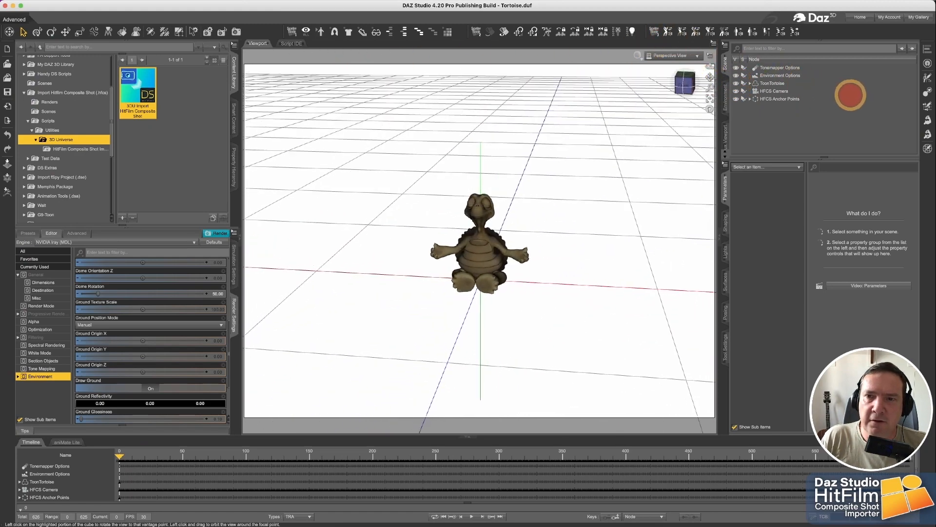
{"action": "left_click", "coordinate": [671, 54]}
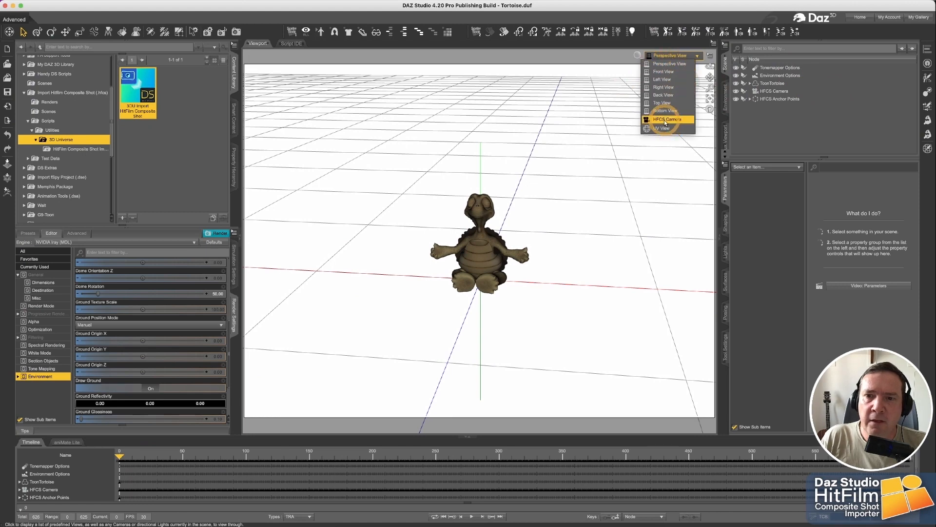
{"action": "left_click", "coordinate": [667, 119]}
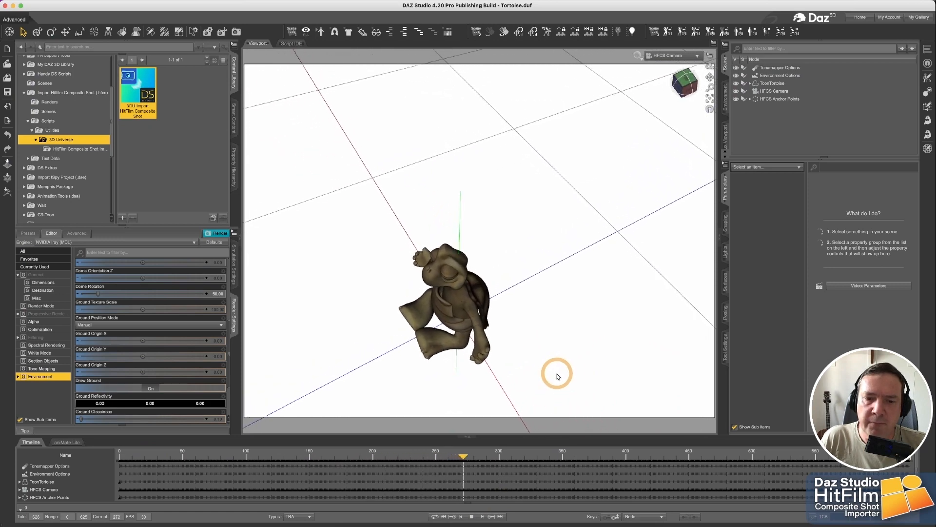
- Relaunch the HitFilm Composite Shot Importer script from the Content Library
{"action": "left_click_drag", "start_coordinate": [462, 455], "coordinate": [538, 456]}
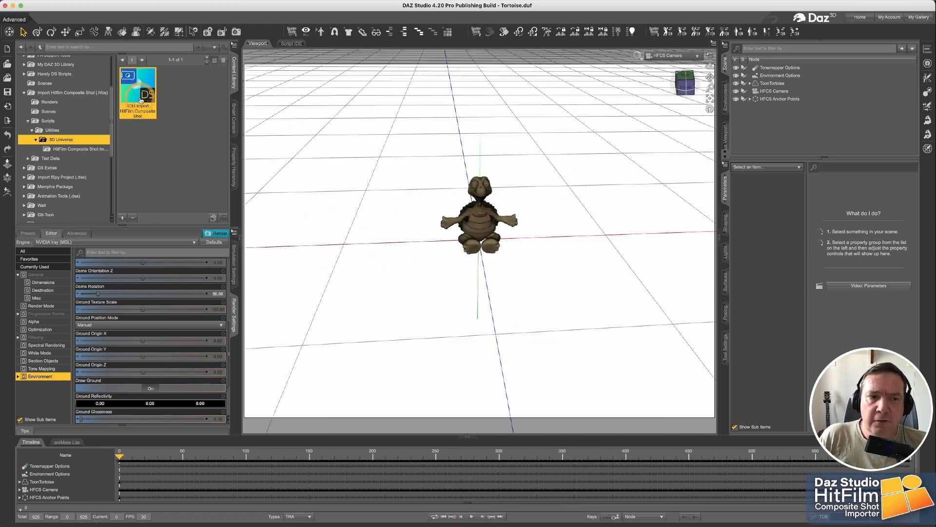
{"action": "double_click", "coordinate": [138, 93]}
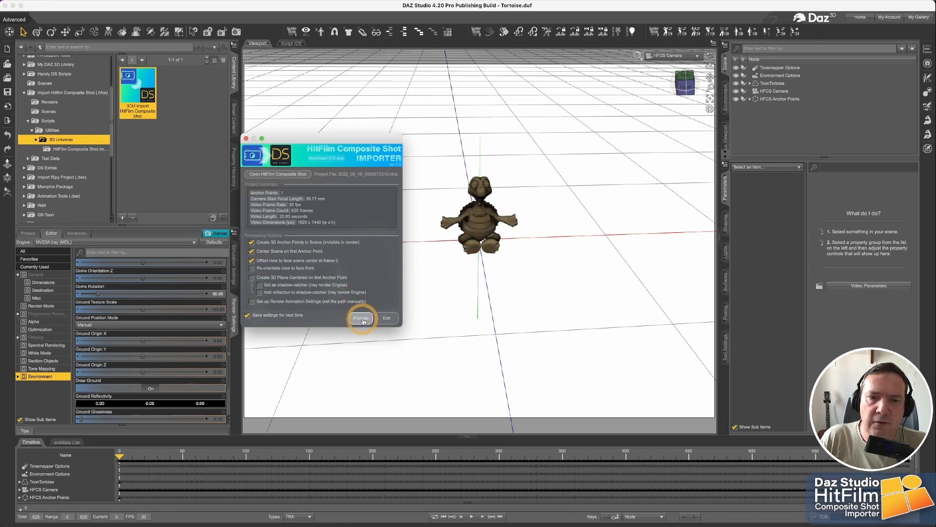
- Process the import with the offset-toward-centre option and close the importer
{"action": "left_click", "coordinate": [361, 318]}
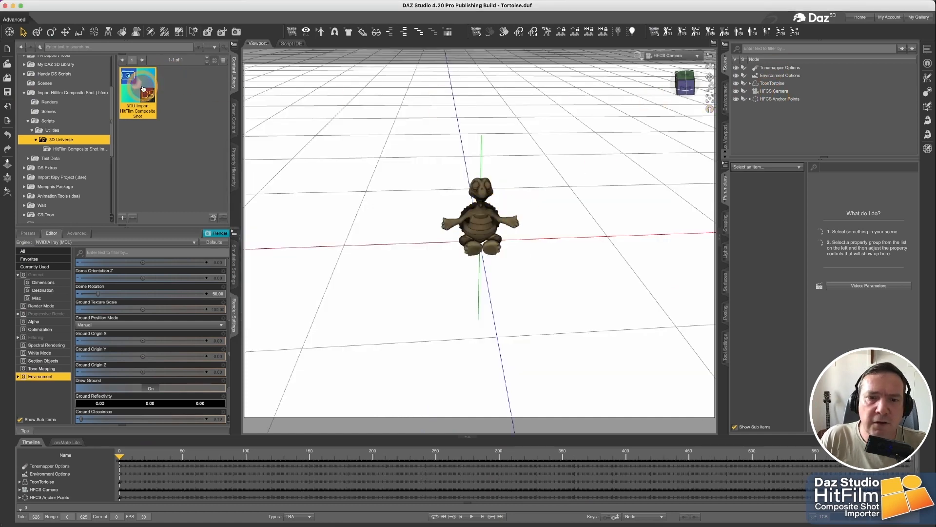
- Reopen the HitFilm importer, enable 'Re-orientate view to face front', and process the import
{"action": "double_click", "coordinate": [137, 90]}
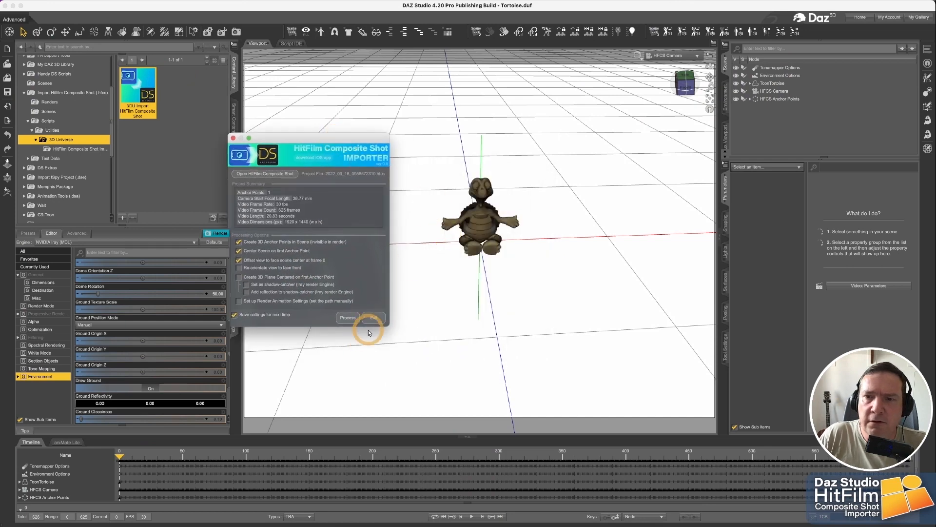
{"action": "mouse_move", "coordinate": [692, 75]}
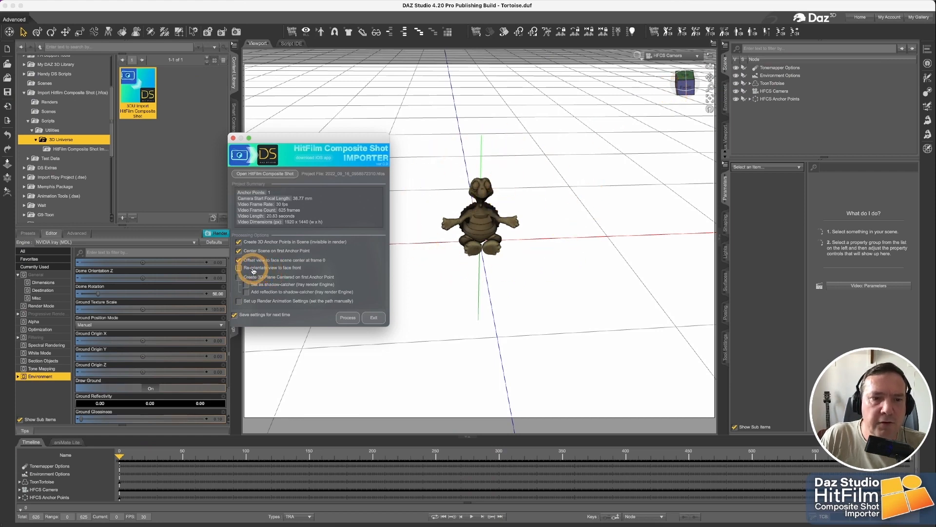
{"action": "left_click", "coordinate": [240, 267]}
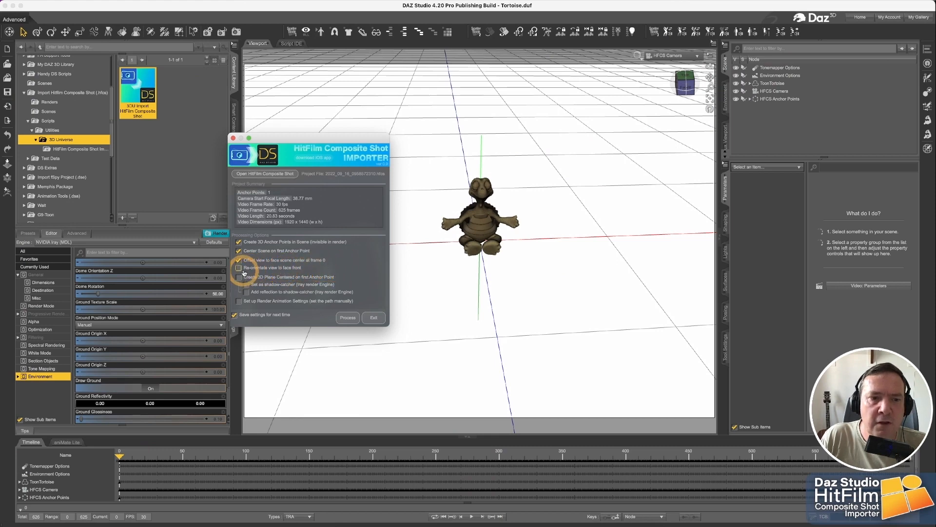
{"action": "left_click", "coordinate": [239, 267]}
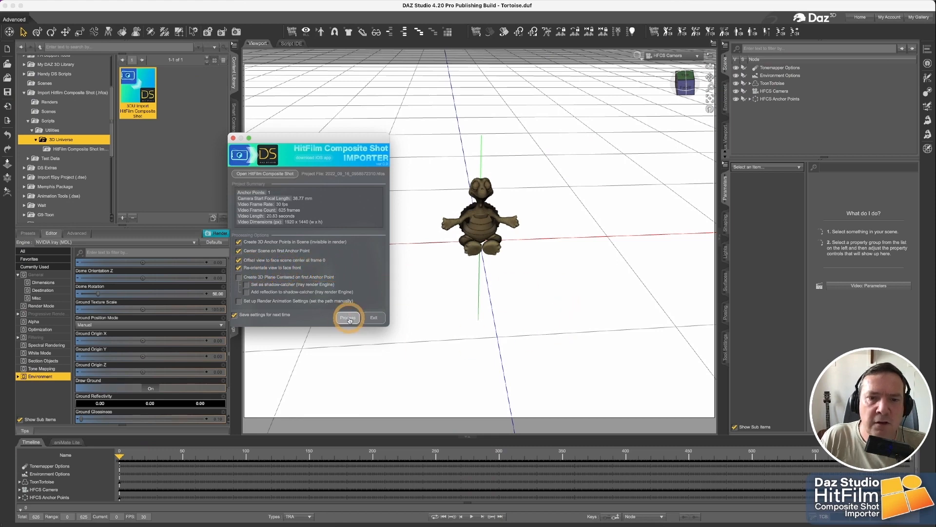
{"action": "left_click", "coordinate": [347, 317]}
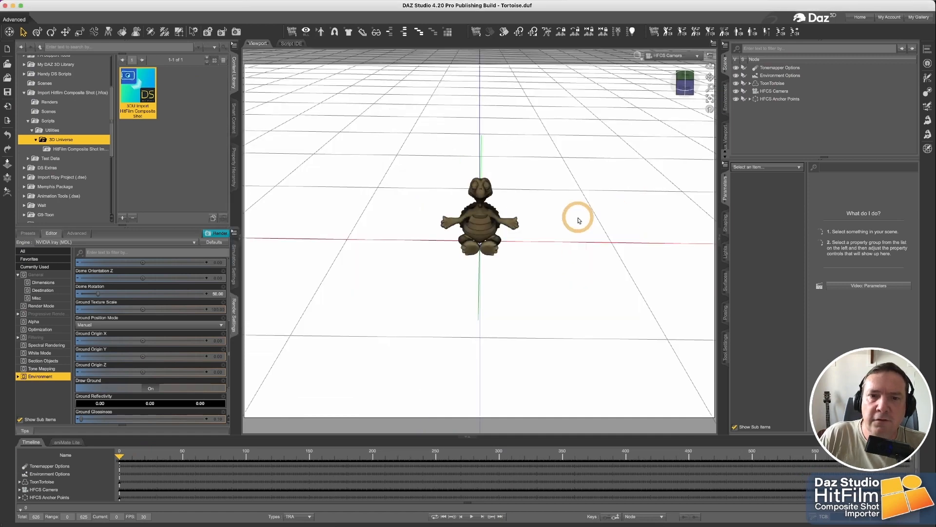
{"action": "mouse_move", "coordinate": [477, 355]}
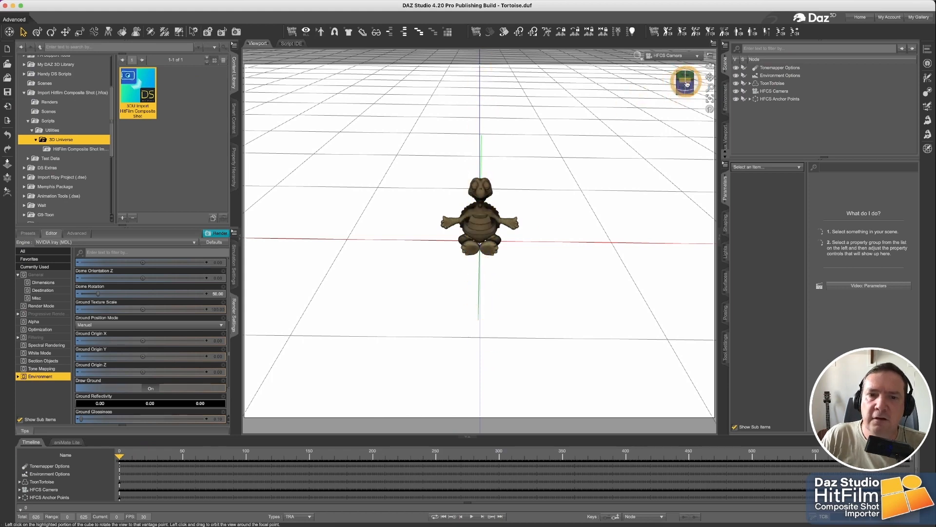
{"action": "mouse_move", "coordinate": [685, 84]}
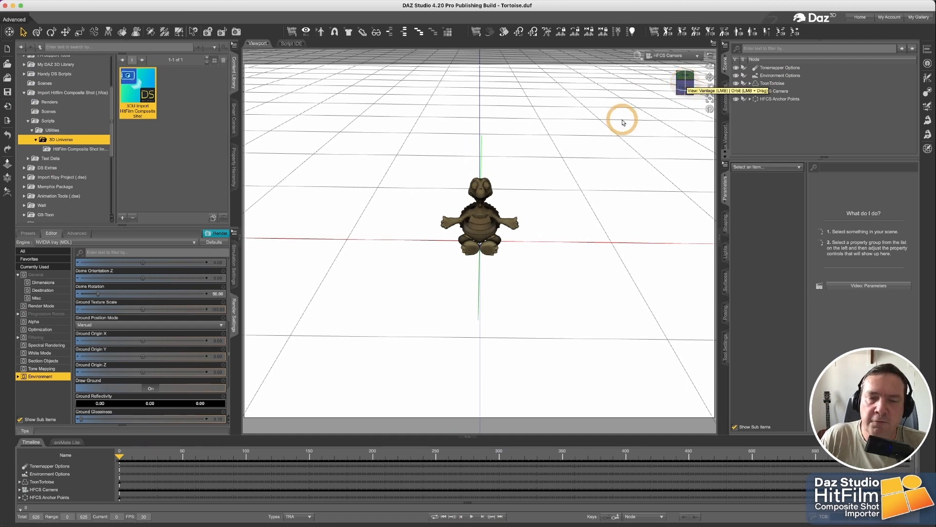
{"action": "mouse_move", "coordinate": [564, 237]}
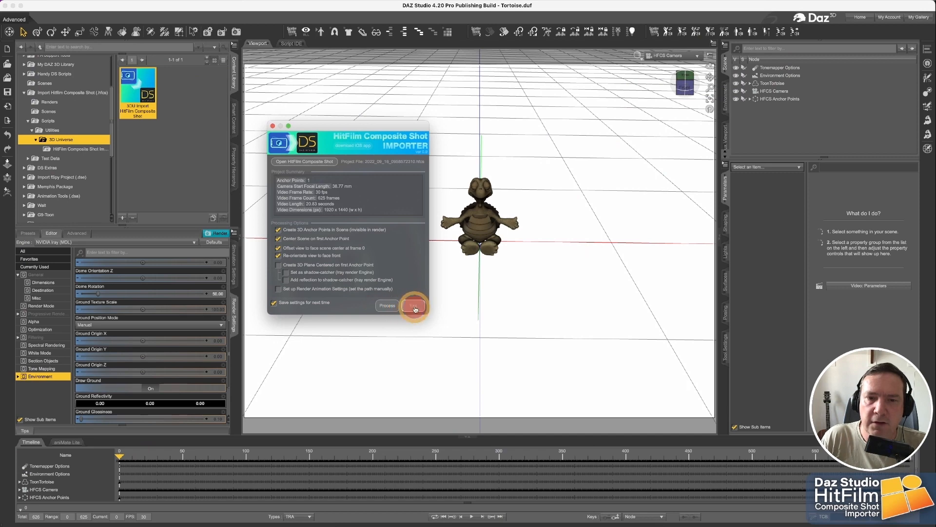
{"action": "left_click", "coordinate": [386, 305]}
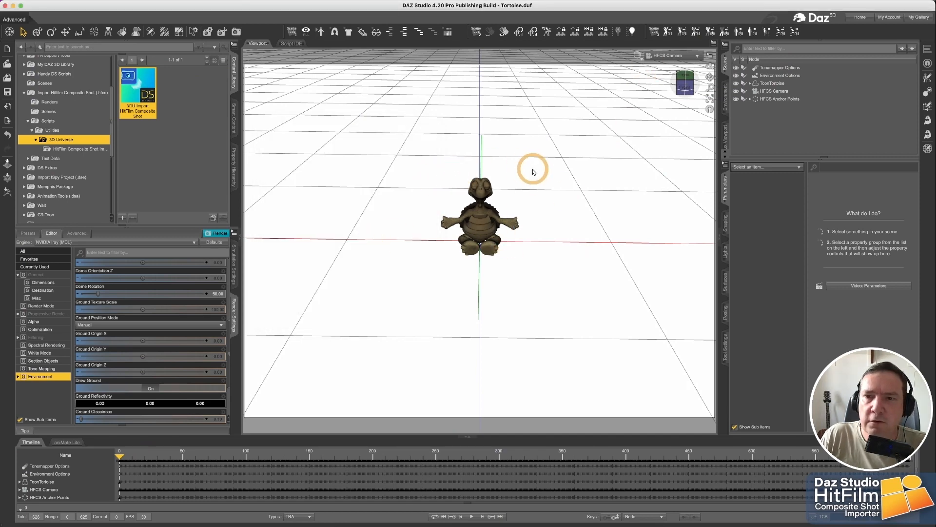
{"action": "left_click", "coordinate": [711, 43]}
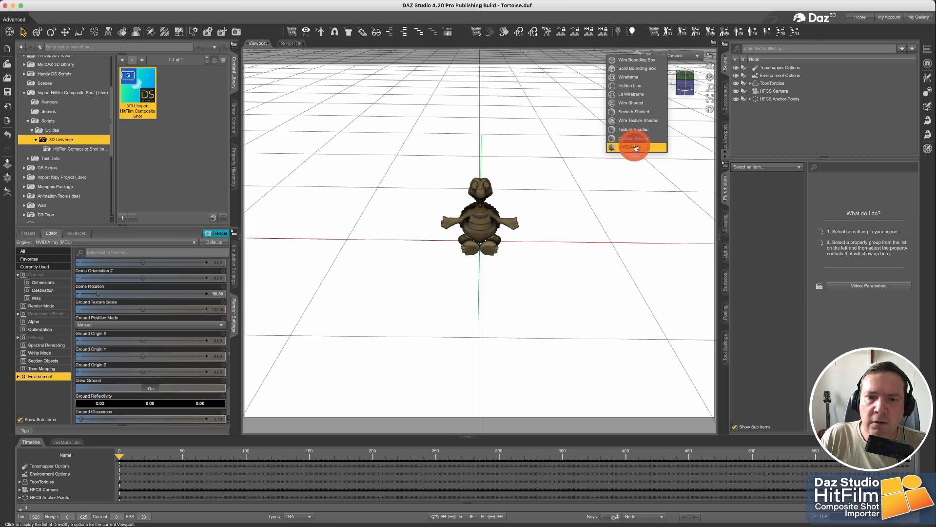
{"action": "left_click", "coordinate": [630, 147]}
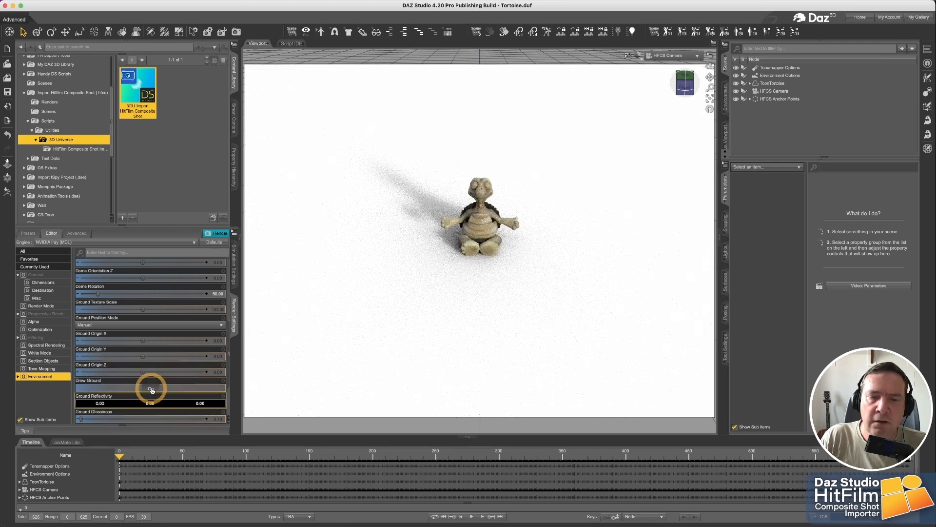
{"action": "left_click", "coordinate": [150, 388]}
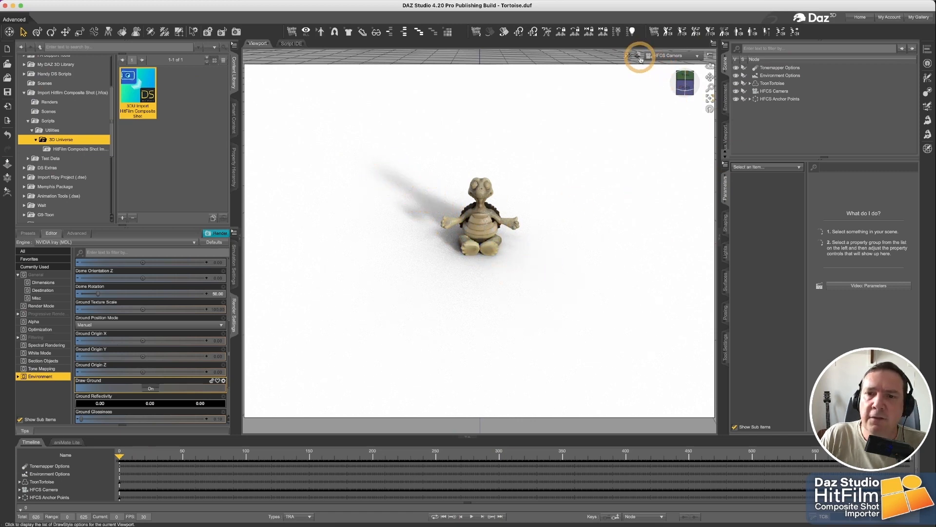
{"action": "left_click", "coordinate": [640, 56]}
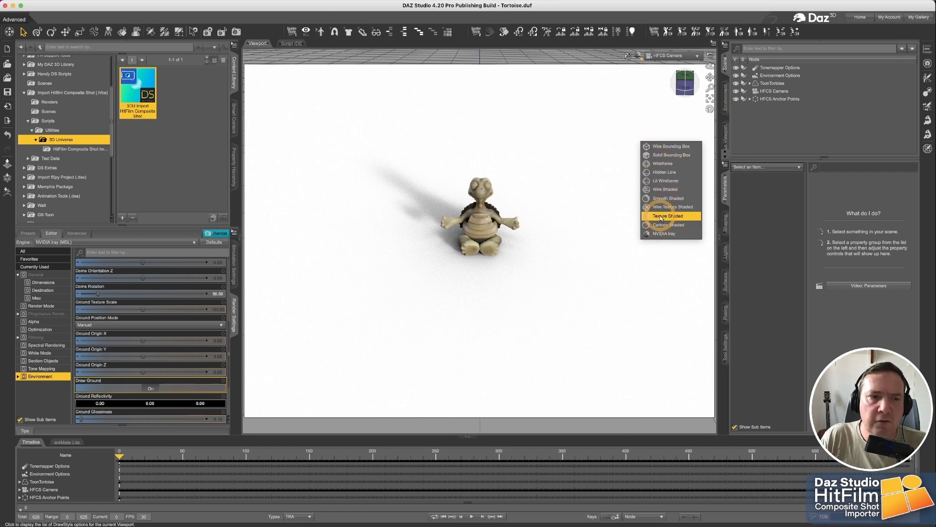
{"action": "left_click", "coordinate": [667, 216]}
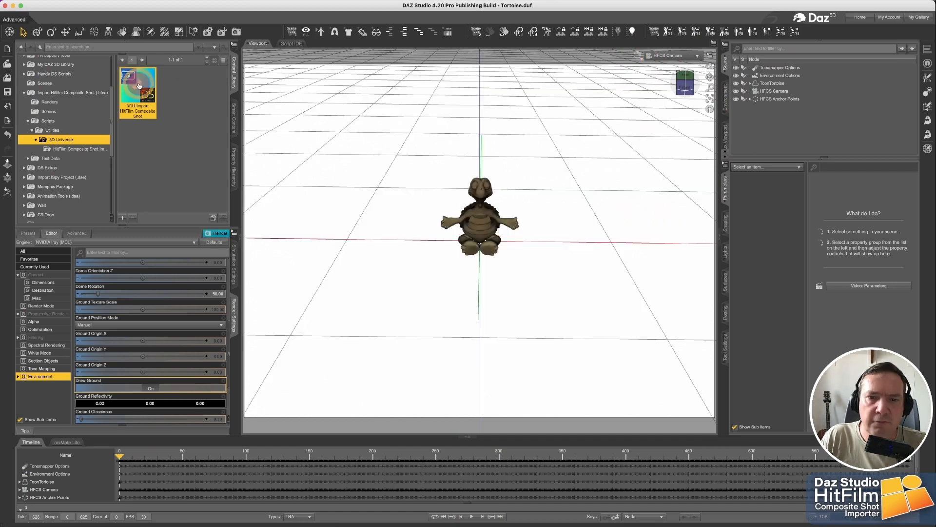
- Re-import with 'Create 3D Plane Centered on first Anchor Point' enabled, then select the HFCS Floor Plane in the Scene pane
{"action": "double_click", "coordinate": [137, 91]}
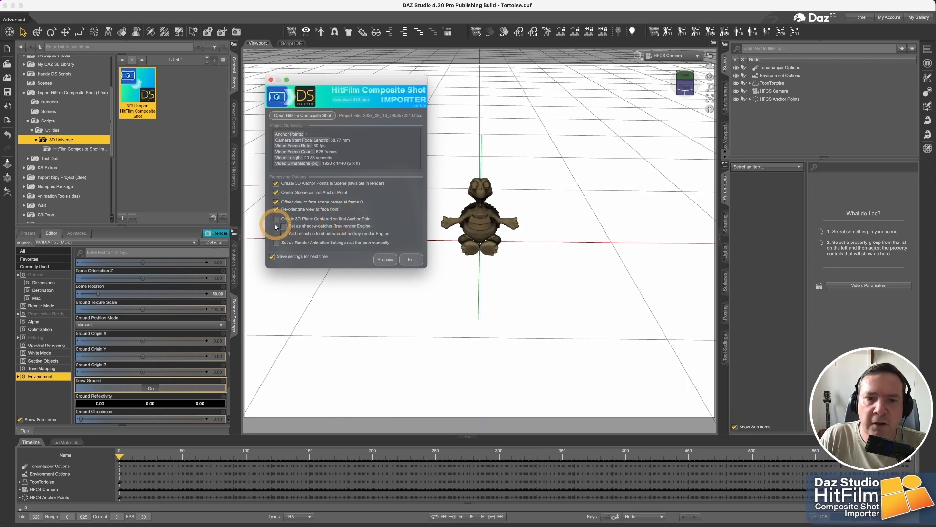
{"action": "left_click", "coordinate": [275, 217]}
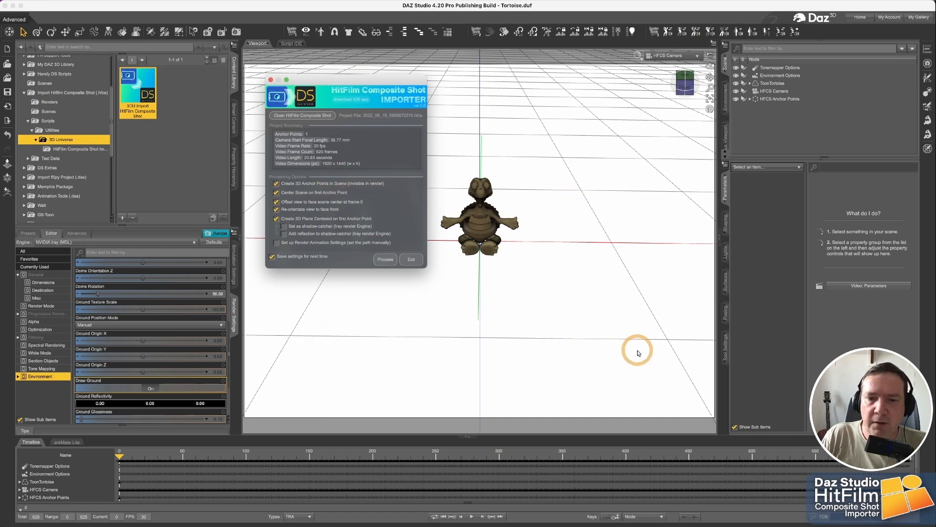
{"action": "mouse_move", "coordinate": [568, 234]}
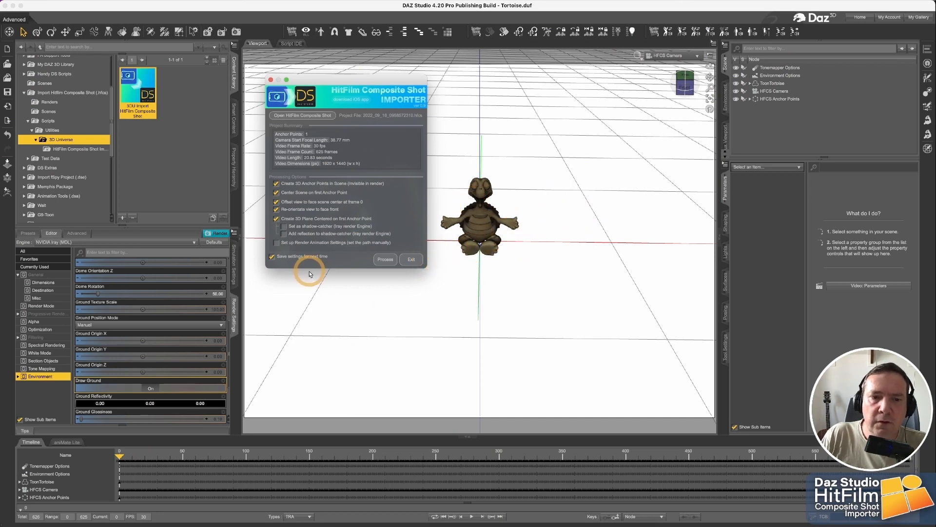
{"action": "left_click", "coordinate": [385, 260]}
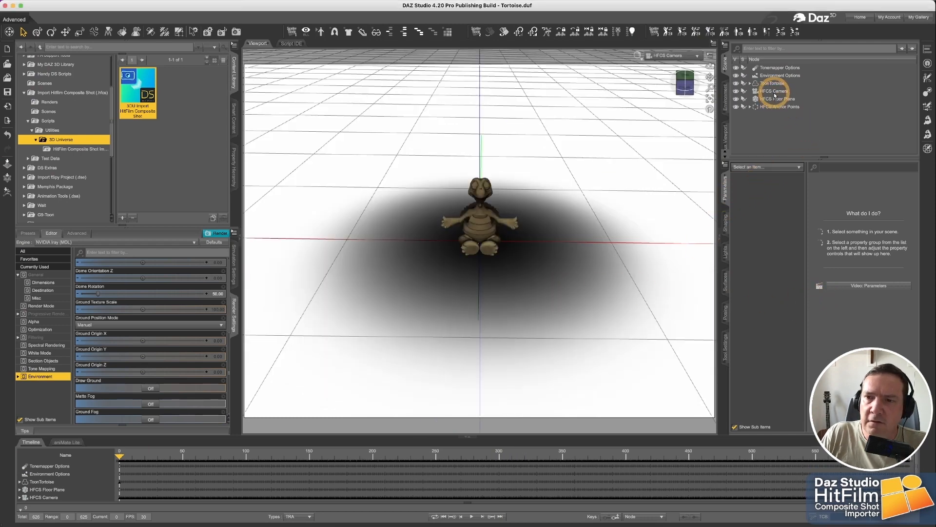
{"action": "left_click", "coordinate": [776, 98]}
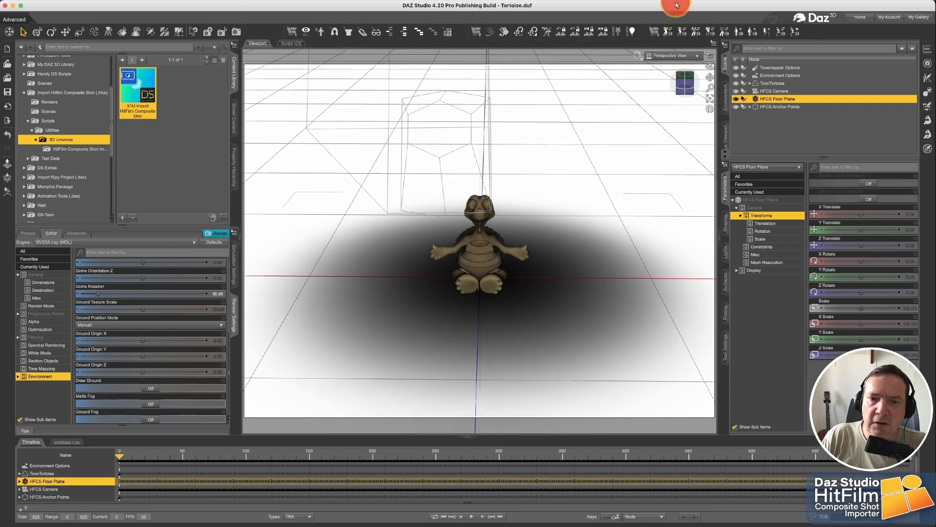
{"action": "left_click", "coordinate": [474, 304]}
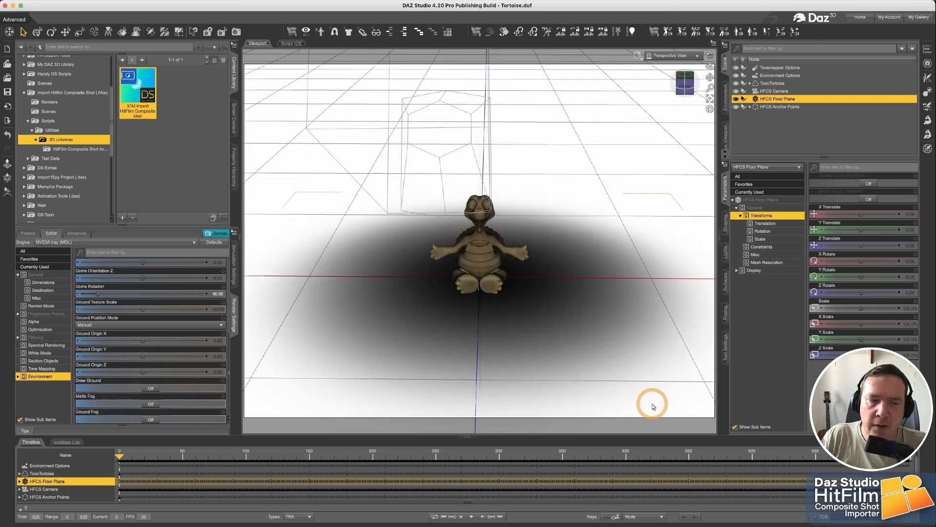
{"action": "mouse_move", "coordinate": [260, 276]}
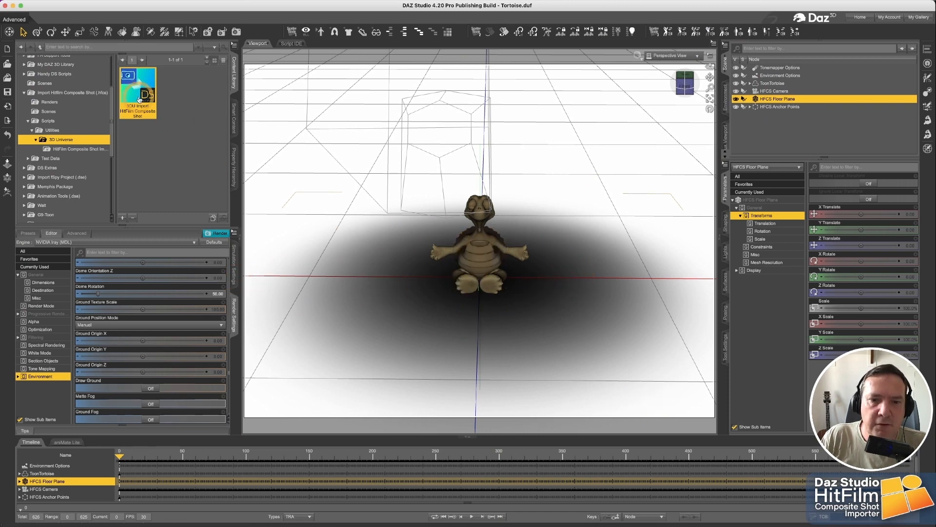
- Make the floor plane a shadow catcher via the importer and preview the scene with Iray rendering
{"action": "double_click", "coordinate": [137, 93]}
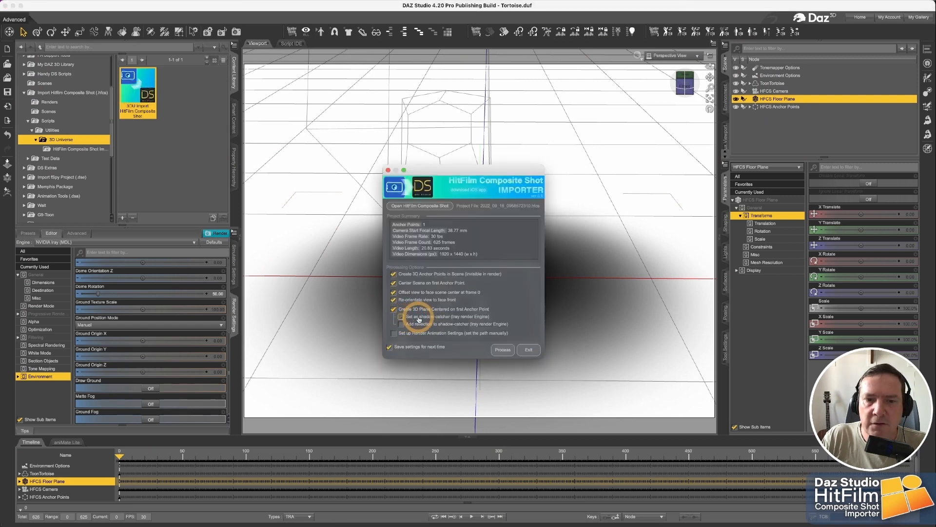
{"action": "left_click", "coordinate": [399, 316]}
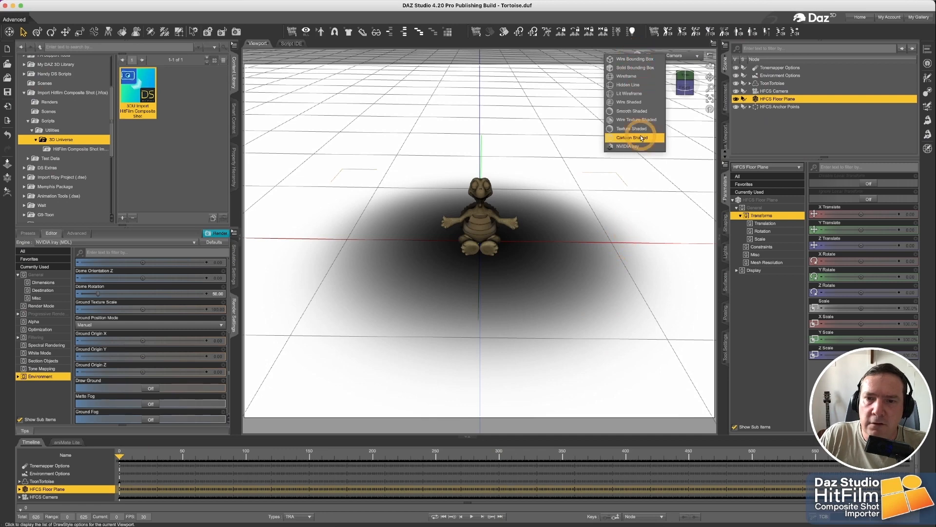
{"action": "left_click", "coordinate": [628, 138]}
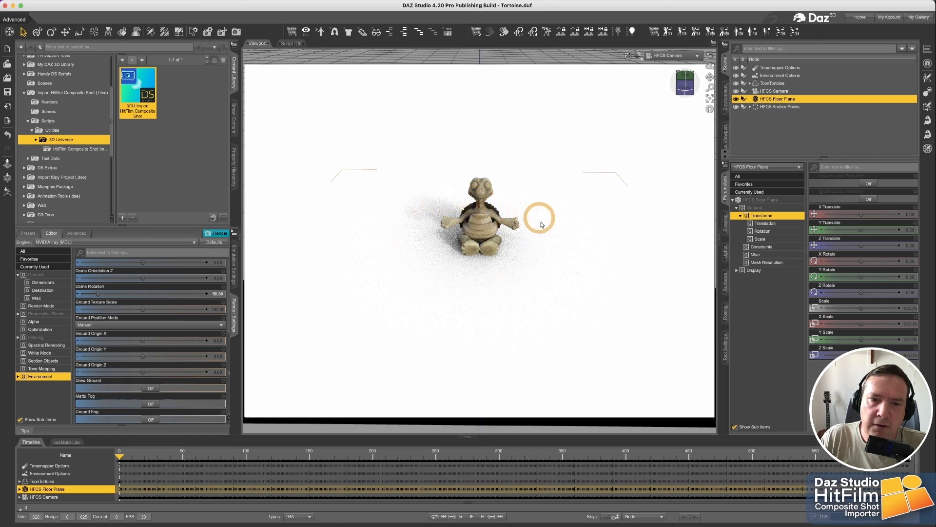
{"action": "left_click_drag", "start_coordinate": [539, 217], "coordinate": [486, 254]}
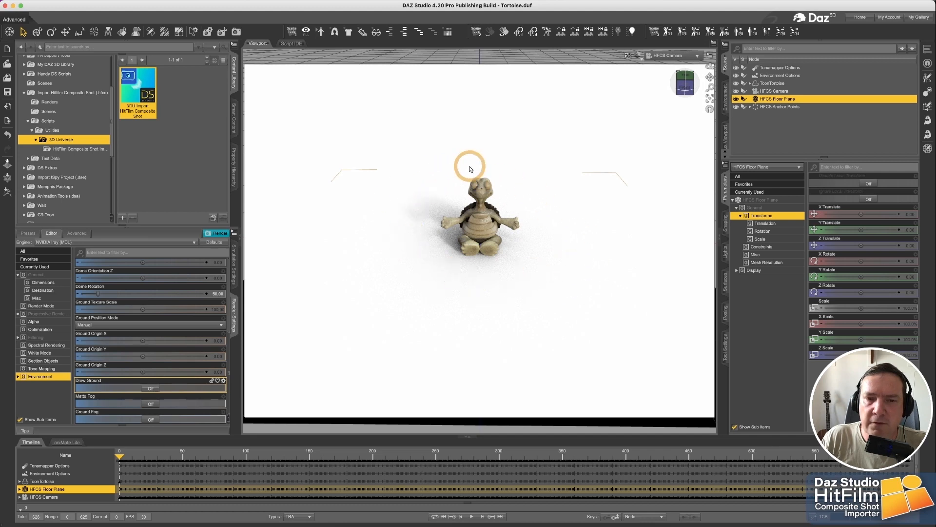
{"action": "mouse_move", "coordinate": [615, 223]}
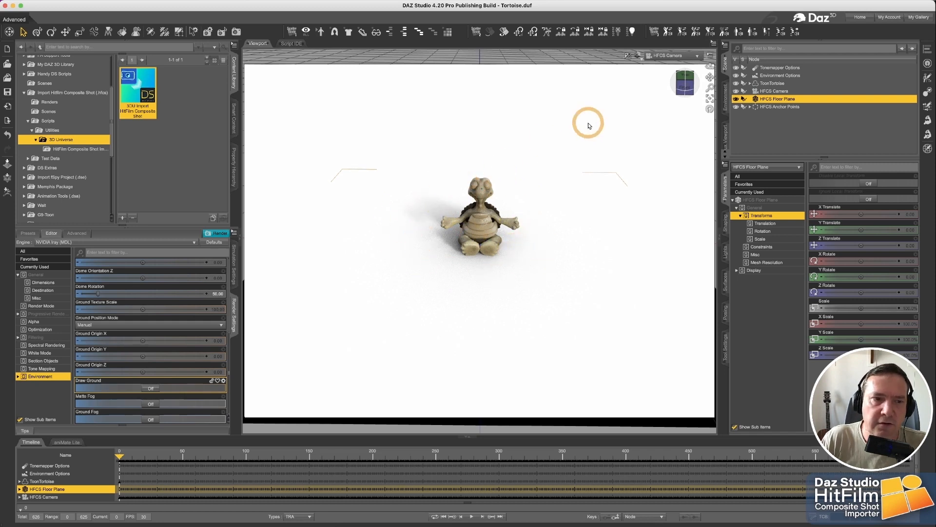
{"action": "left_click", "coordinate": [708, 56]}
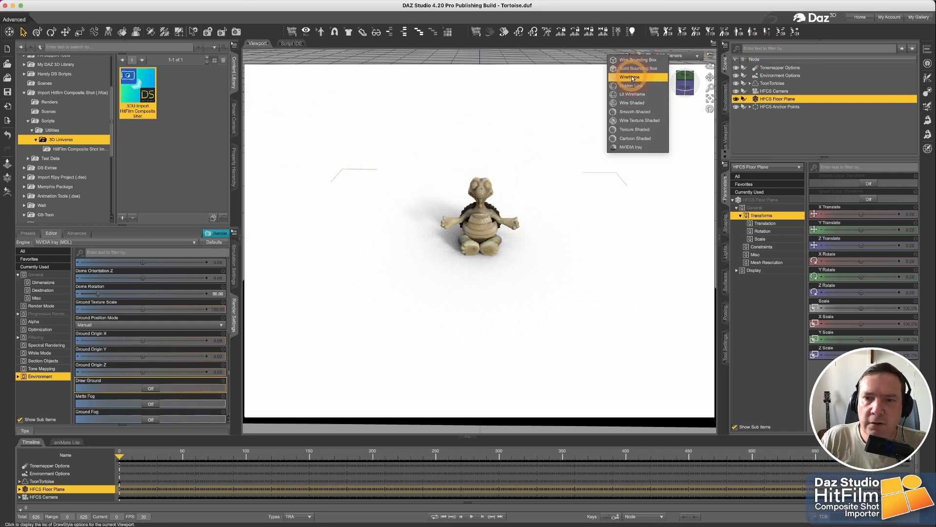
- Return to Texture Shaded view and re-process the import with 'Add reflection' on the shadow catcher unticked
{"action": "left_click", "coordinate": [629, 76]}
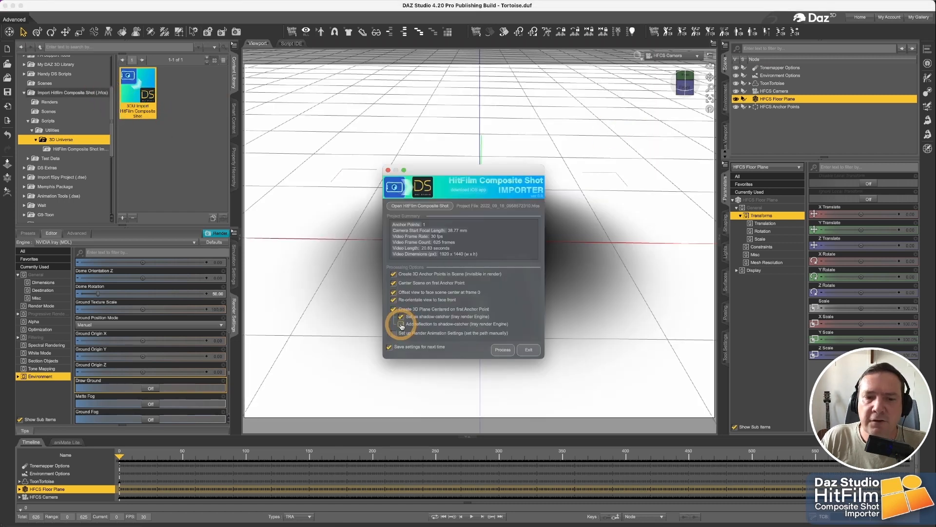
{"action": "left_click_drag", "start_coordinate": [462, 173], "coordinate": [418, 166]}
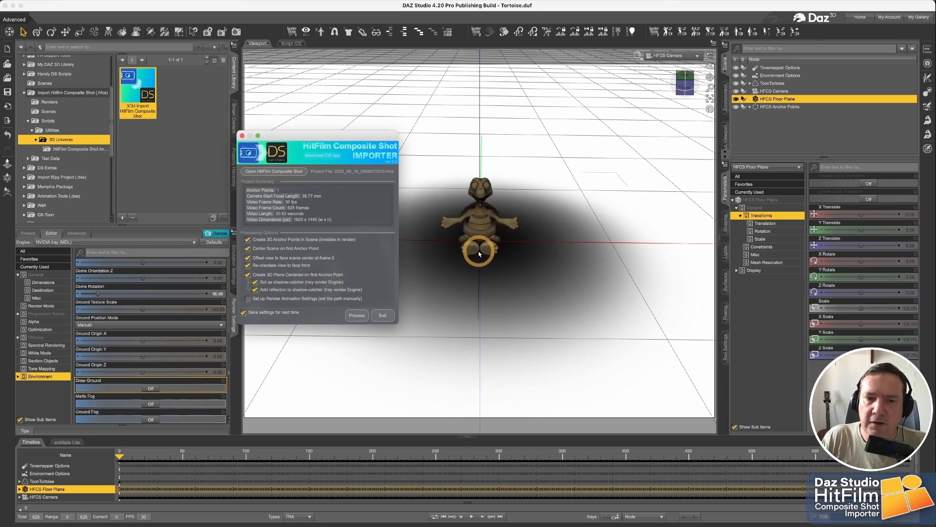
{"action": "left_click", "coordinate": [245, 298]}
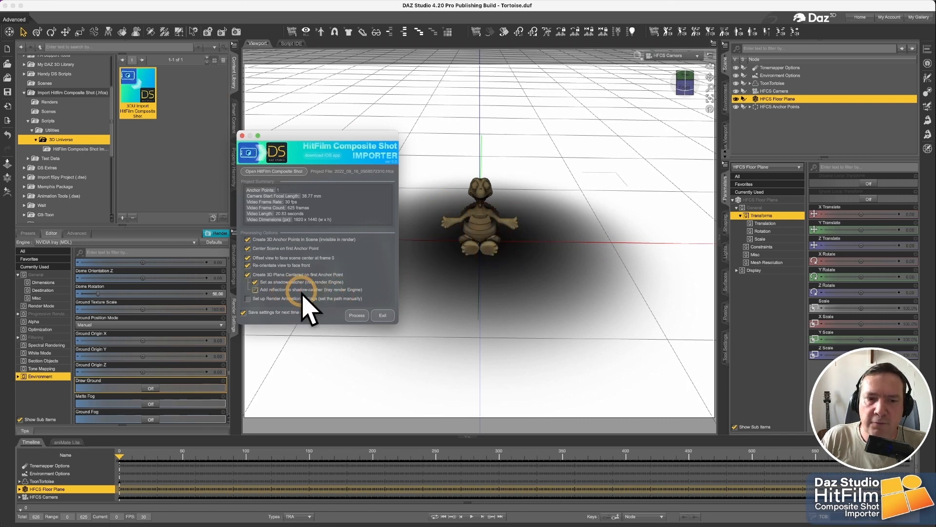
{"action": "left_click", "coordinate": [357, 315]}
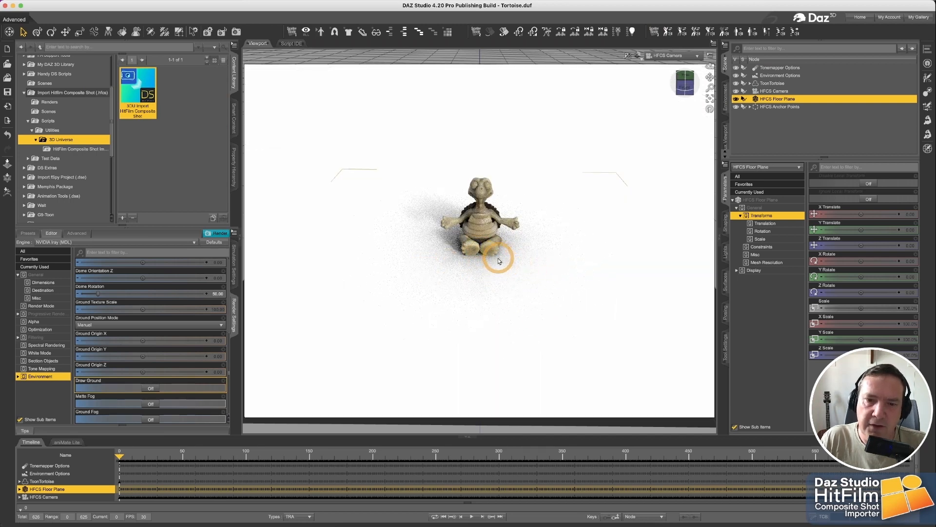
{"action": "mouse_move", "coordinate": [490, 282]}
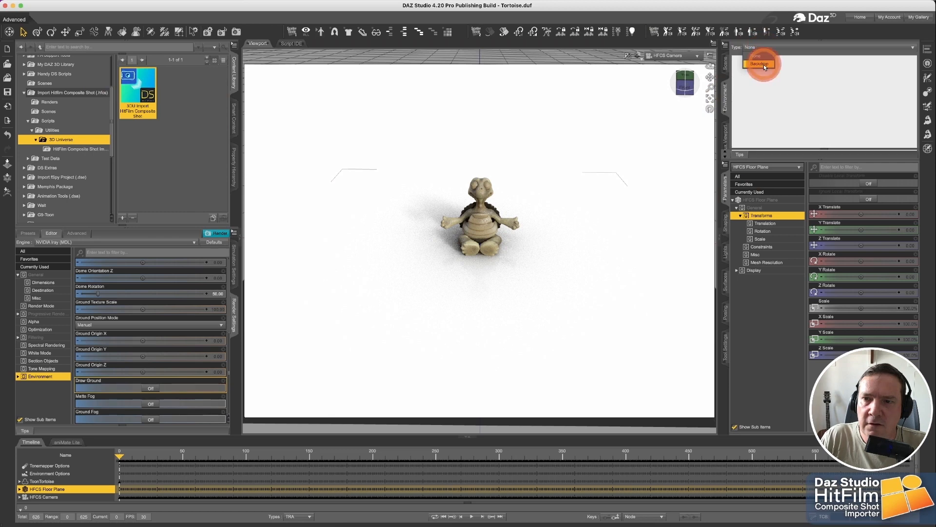
- Try a grey Backdrop environment behind the tortoise, then set Environment Type back to None
{"action": "left_click", "coordinate": [760, 64]}
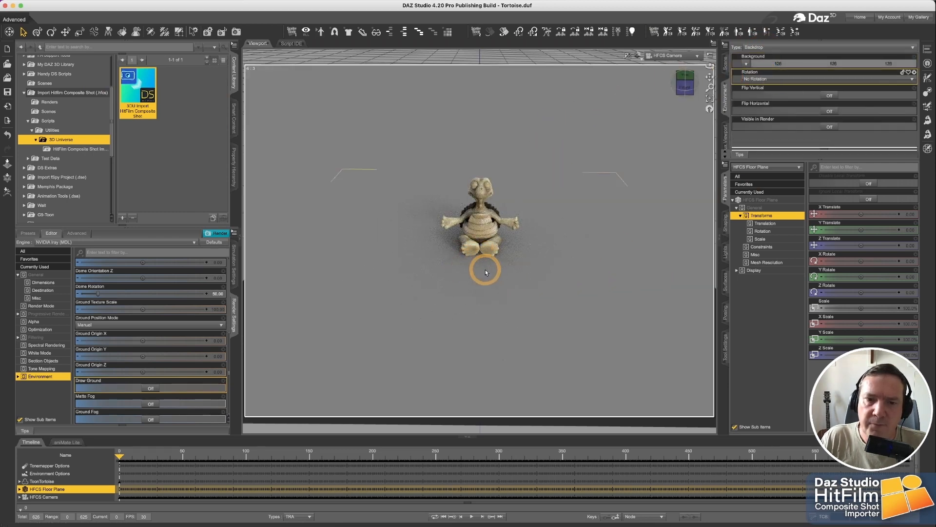
{"action": "left_click_drag", "start_coordinate": [485, 273], "coordinate": [469, 261]}
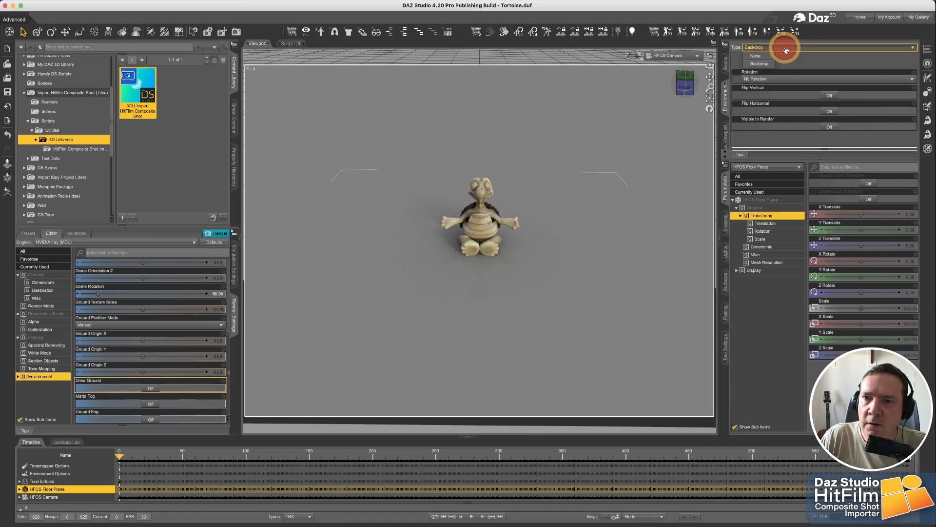
{"action": "left_click", "coordinate": [755, 55]}
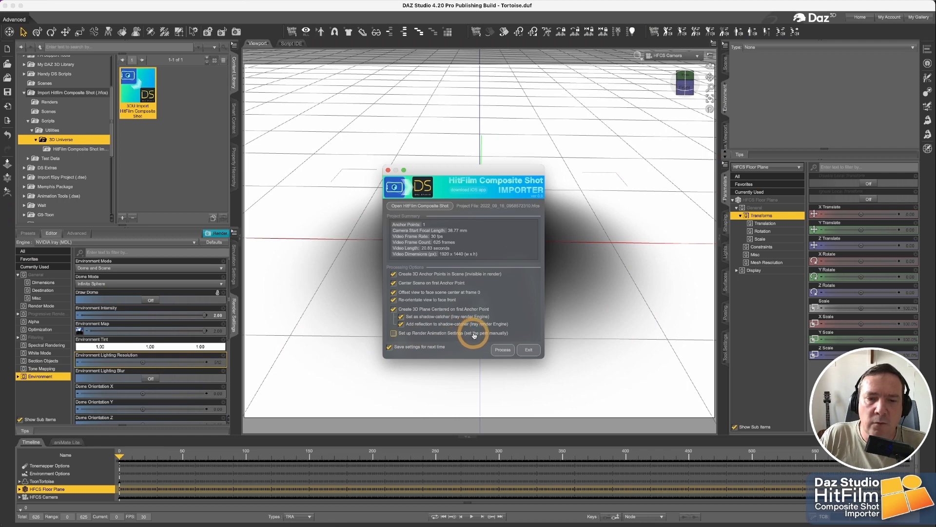
- Check the render settings and relaunch the importer with 'Set up Render Animation Settings' ticked
{"action": "left_click", "coordinate": [502, 349]}
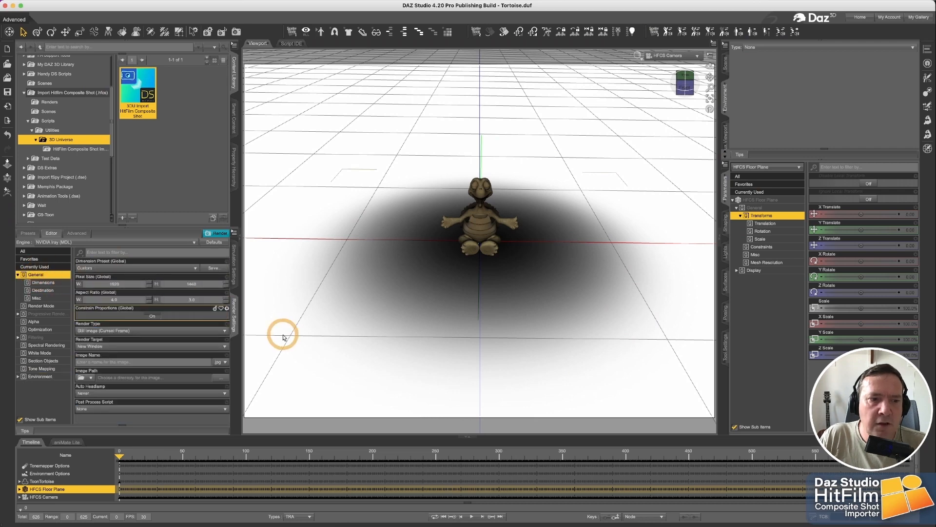
{"action": "left_click", "coordinate": [149, 327]}
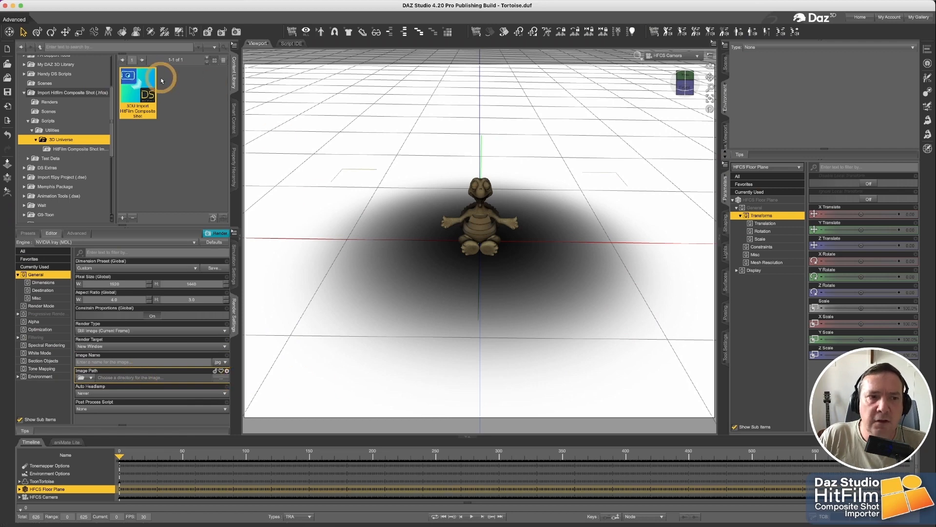
{"action": "double_click", "coordinate": [137, 93]}
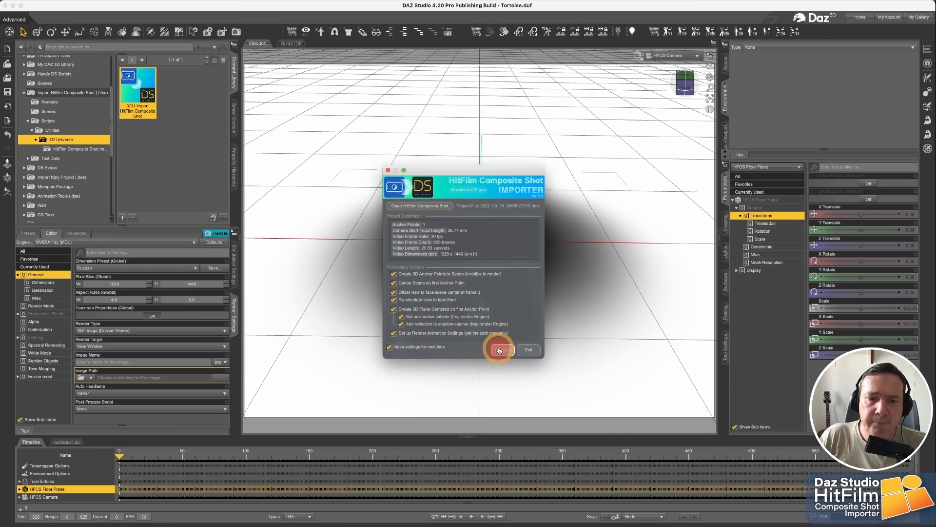
- Process the import so Render Settings output an HFCS_Frame PNG image series for frames 0–625
{"action": "left_click", "coordinate": [499, 349]}
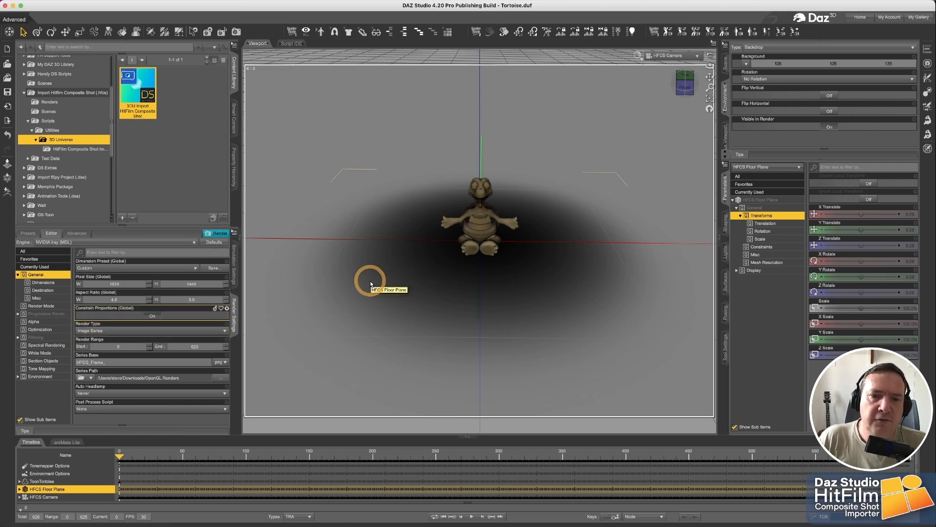
{"action": "left_click_drag", "start_coordinate": [370, 281], "coordinate": [388, 281]}
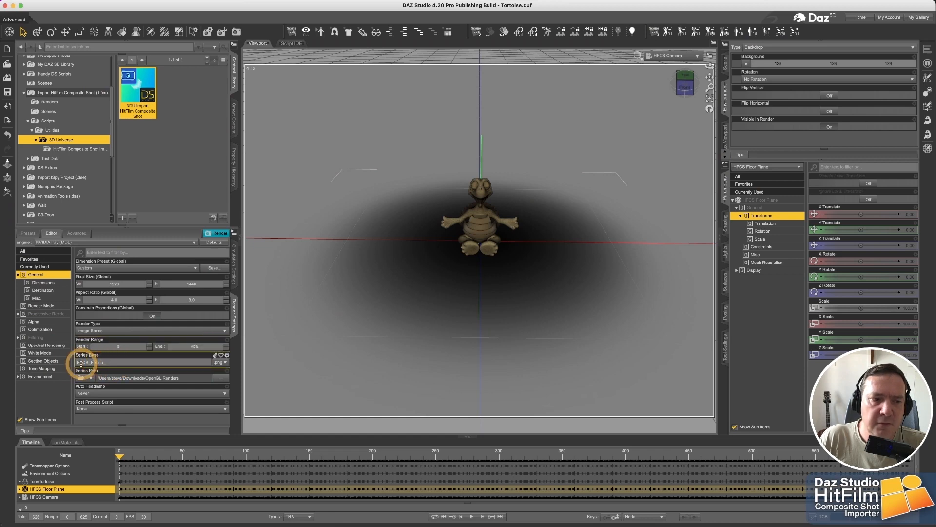
{"action": "left_click", "coordinate": [92, 363]}
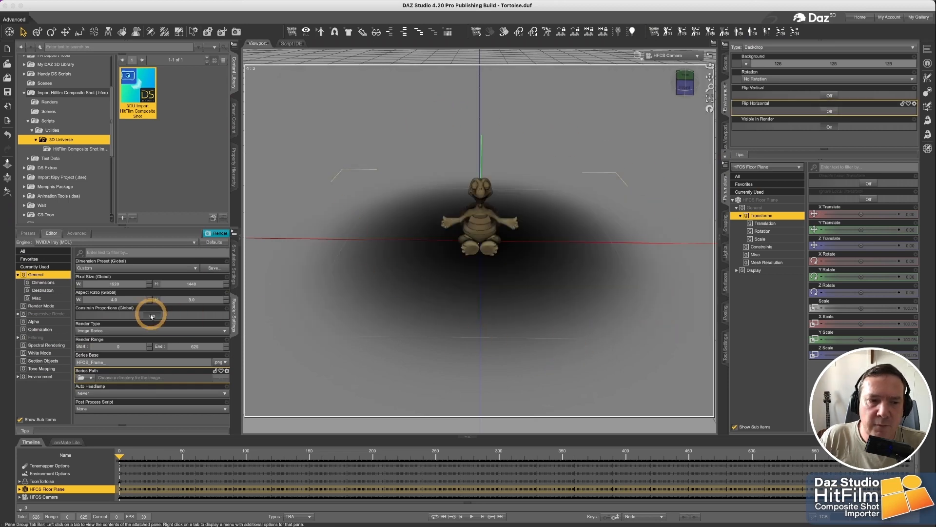
- Browse the rendered HFCS_Frame PNGs in the Downloads renders folder, then launch Adobe Premiere Pro 2022
{"action": "left_click", "coordinate": [153, 315]}
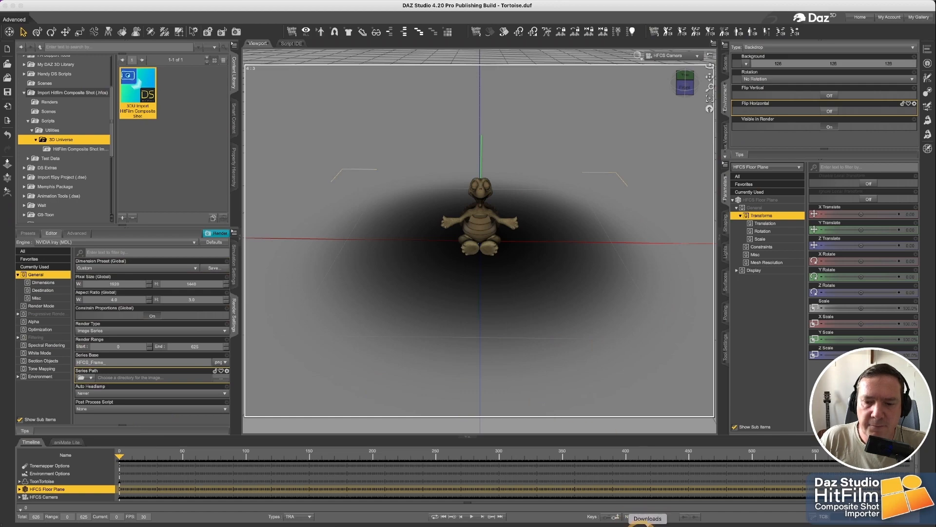
{"action": "left_click", "coordinate": [645, 518]}
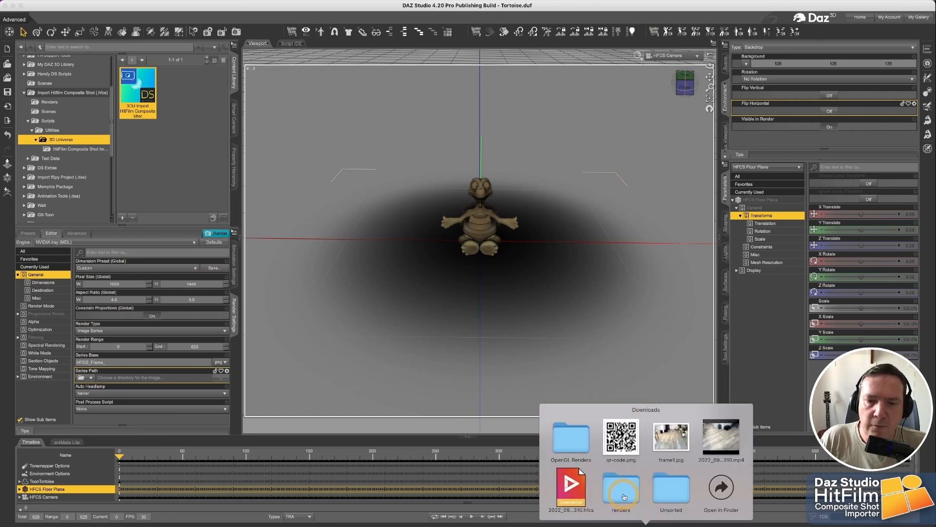
{"action": "double_click", "coordinate": [620, 488]}
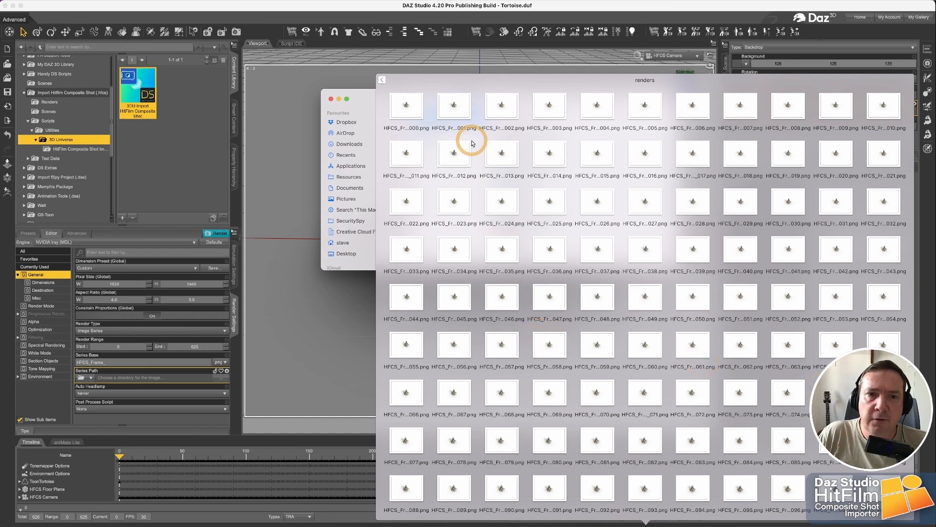
{"action": "mouse_move", "coordinate": [595, 261]}
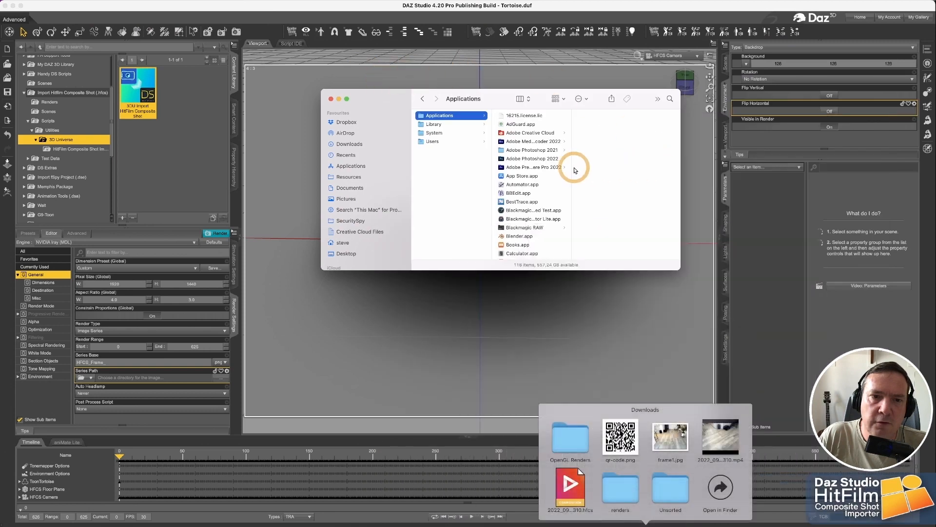
{"action": "left_click", "coordinate": [330, 99]}
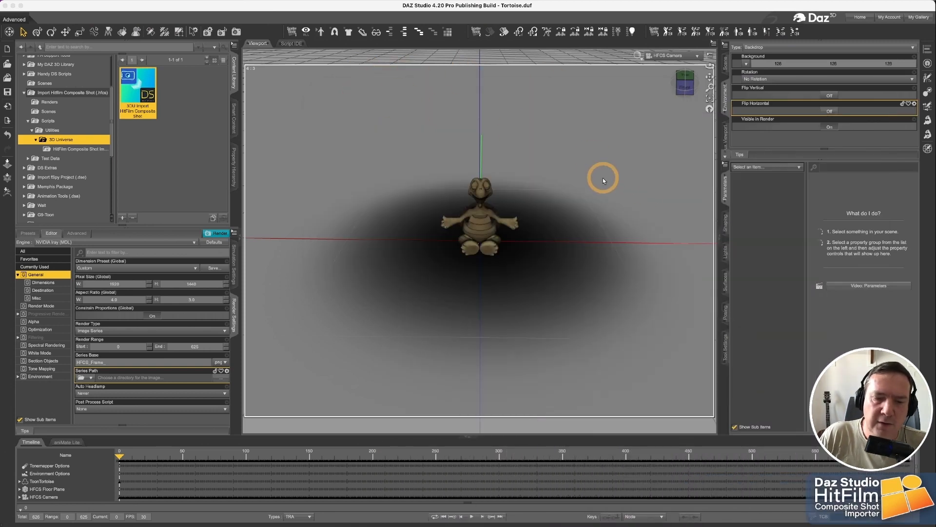
{"action": "mouse_move", "coordinate": [583, 198]}
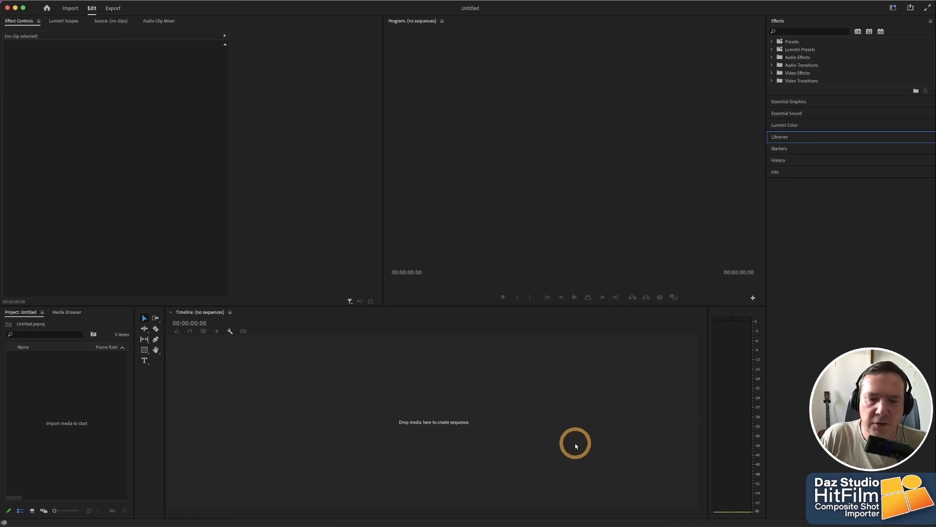
{"action": "mouse_move", "coordinate": [517, 487]}
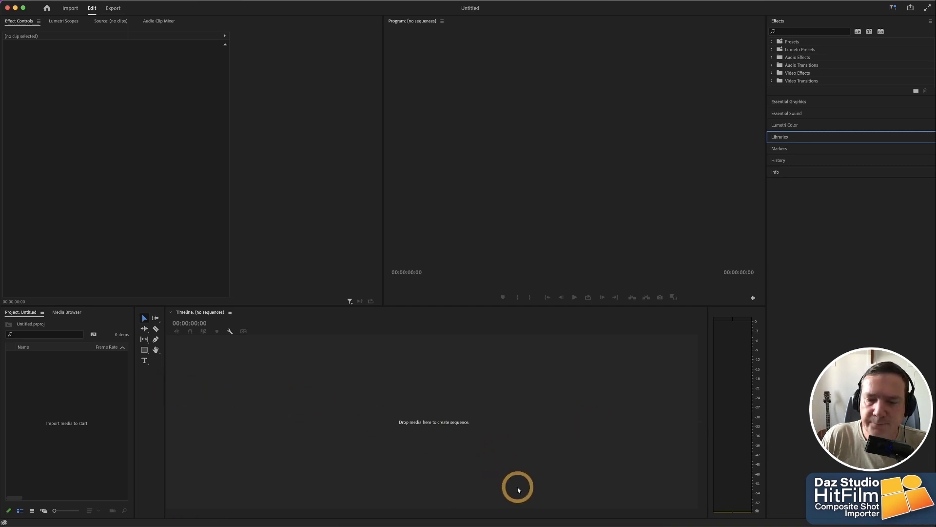
{"action": "mouse_move", "coordinate": [216, 353]}
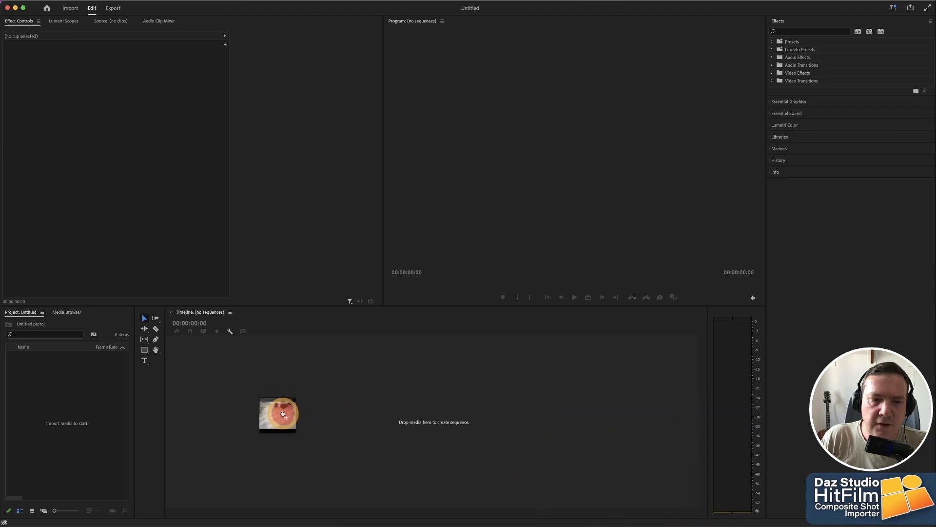
- Drop the background floor video onto the Timeline to create a sequence from it
{"action": "left_click_drag", "start_coordinate": [277, 414], "coordinate": [278, 415]}
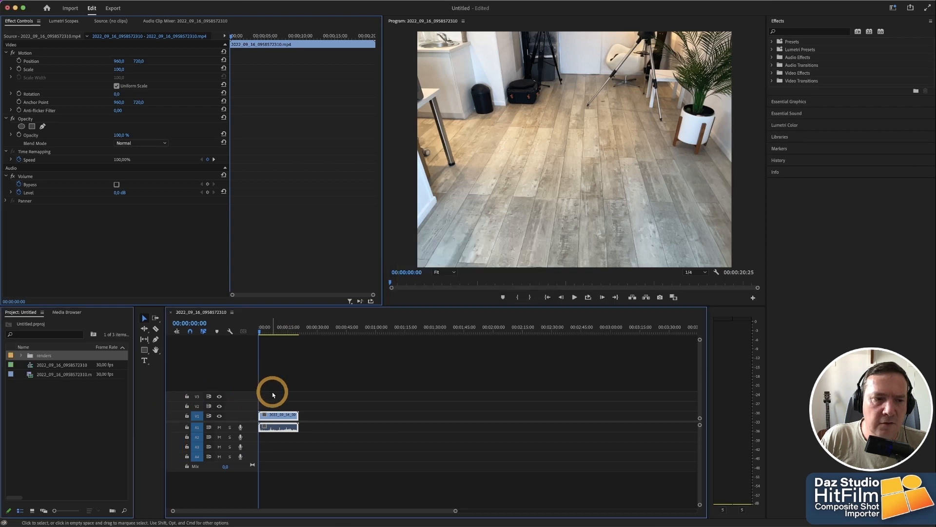
- Expand the renders bin, preview HFCS_Frame_000.png in the Source Monitor, and select all rendered frames
{"action": "left_click", "coordinate": [21, 355]}
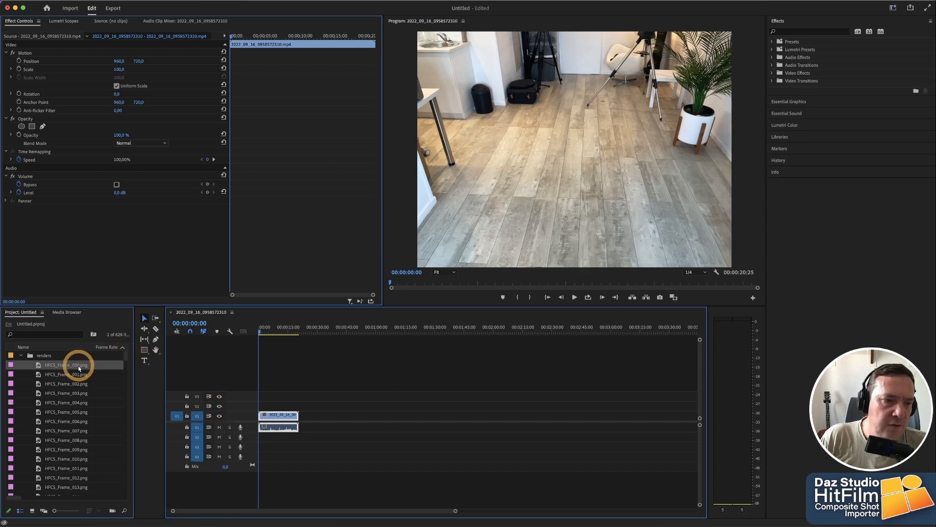
{"action": "double_click", "coordinate": [66, 365]}
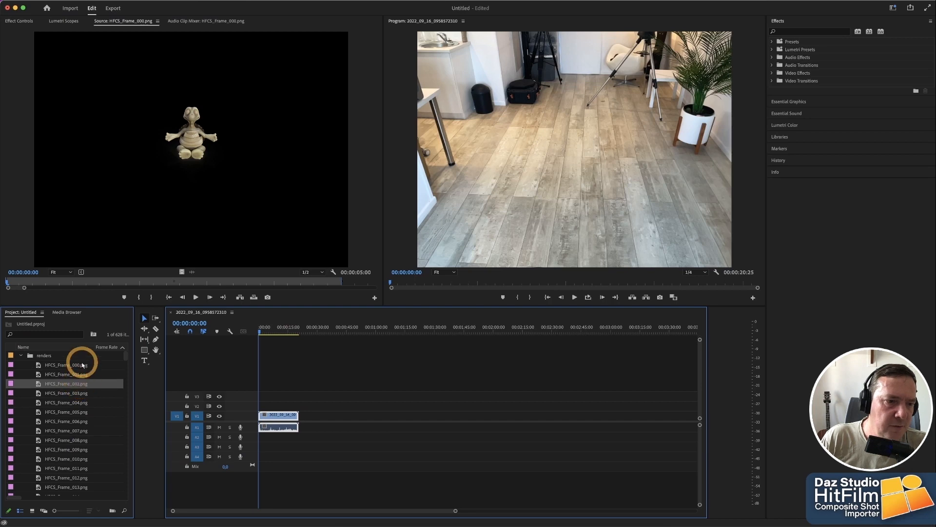
{"action": "scroll", "scroll_direction": "down", "scroll_amount": 3}
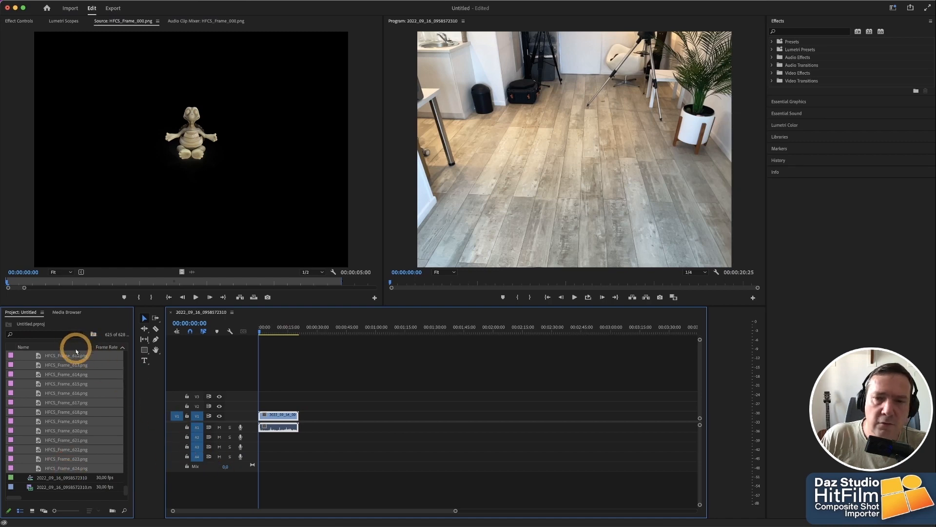
- Set the selected PNG frames' Speed/Duration to 00:00:00:01 so each lasts one frame
{"action": "right_click", "coordinate": [76, 352]}
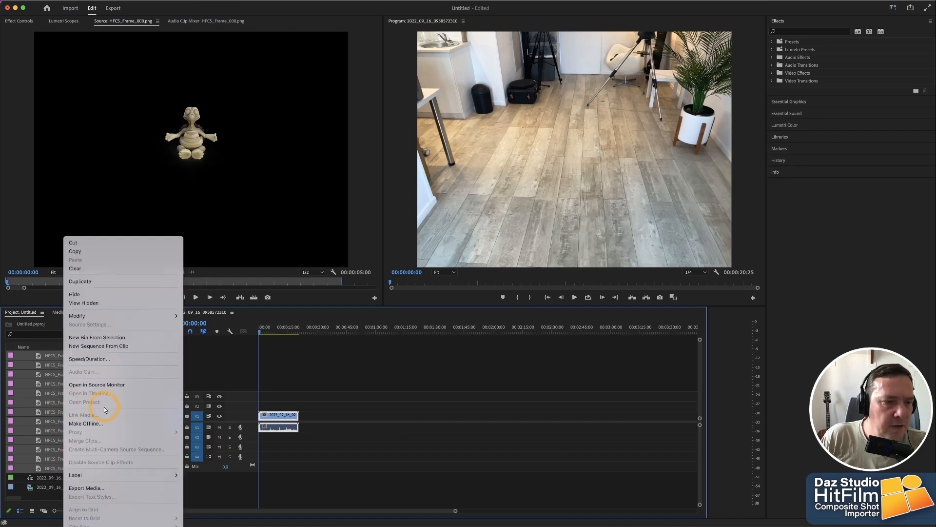
{"action": "left_click", "coordinate": [89, 358]}
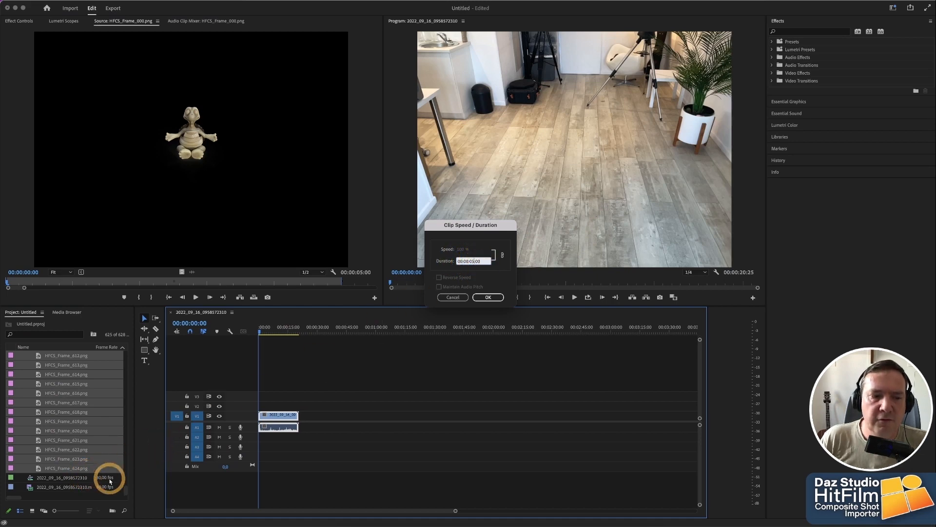
{"action": "left_click", "coordinate": [473, 261]}
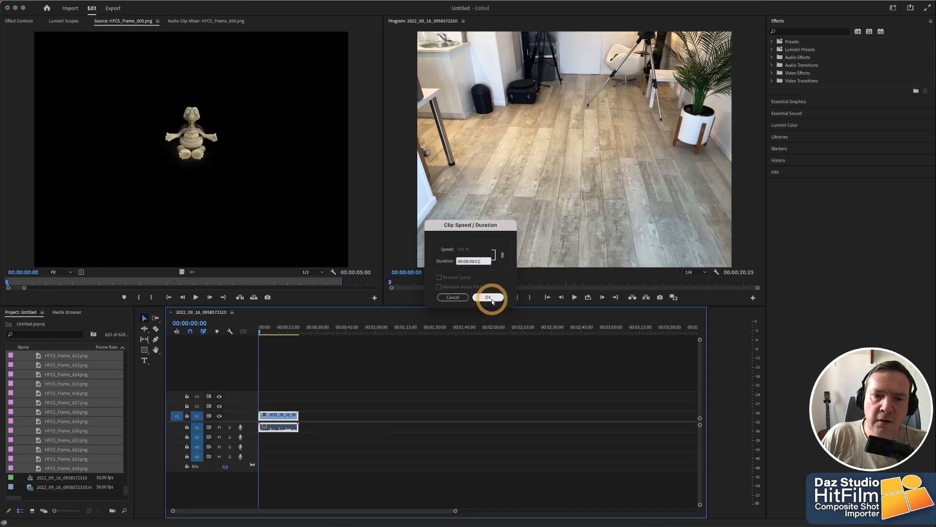
{"action": "left_click", "coordinate": [488, 296]}
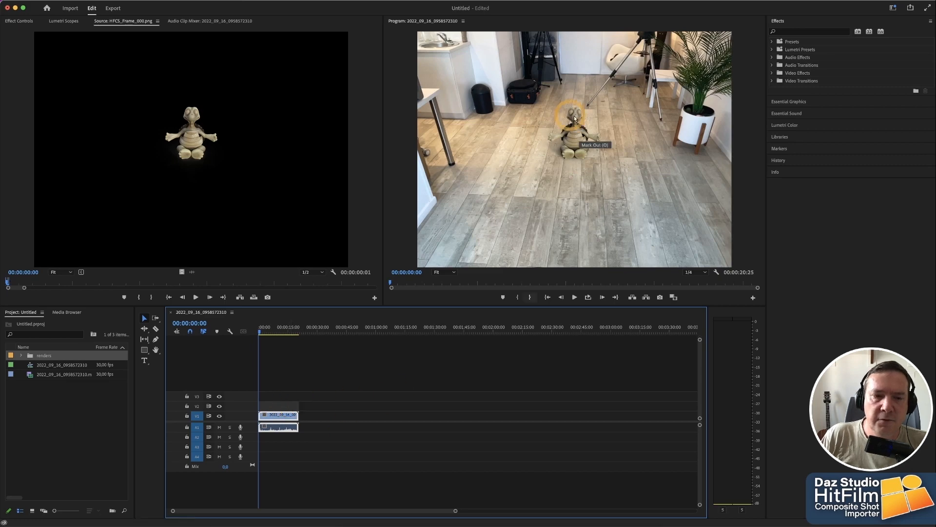
- Play the composite in the Program Monitor, stop it, then scrub the playhead through the timeline
{"action": "left_click", "coordinate": [574, 297]}
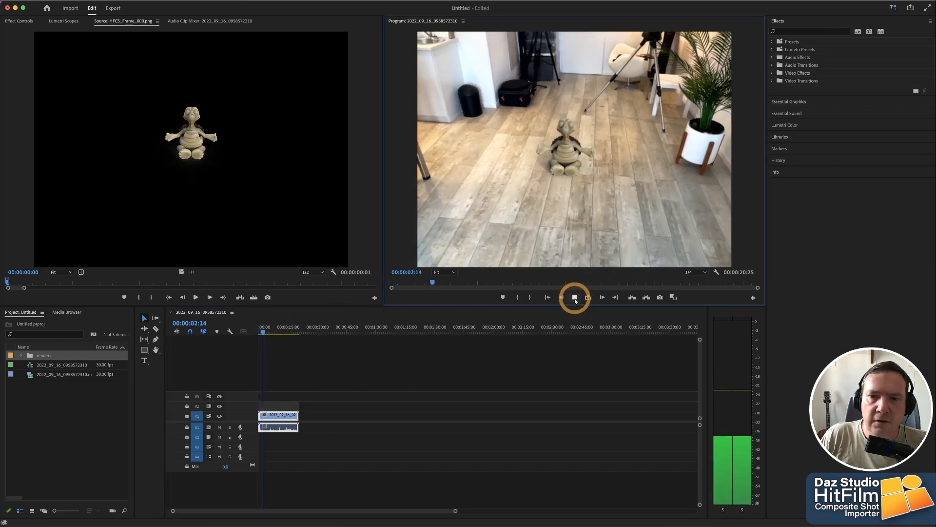
{"action": "left_click", "coordinate": [574, 297]}
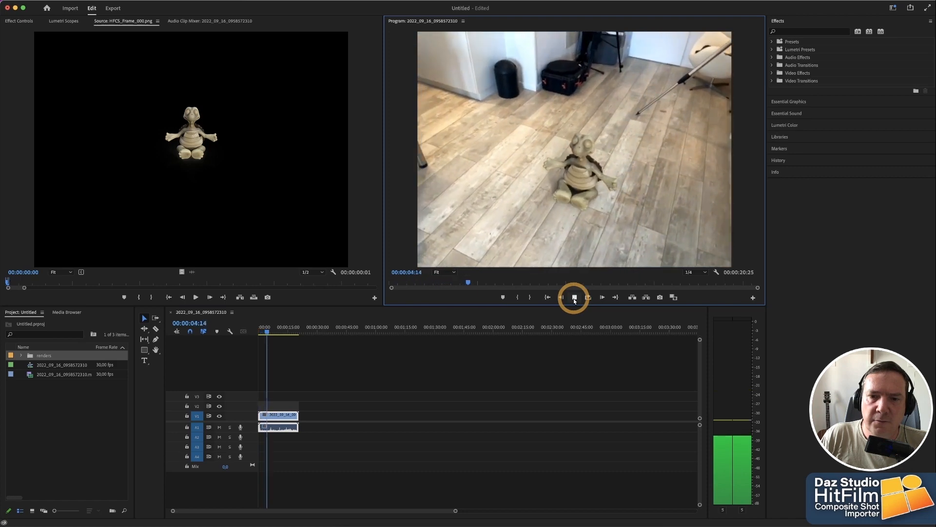
{"action": "left_click", "coordinate": [573, 297]}
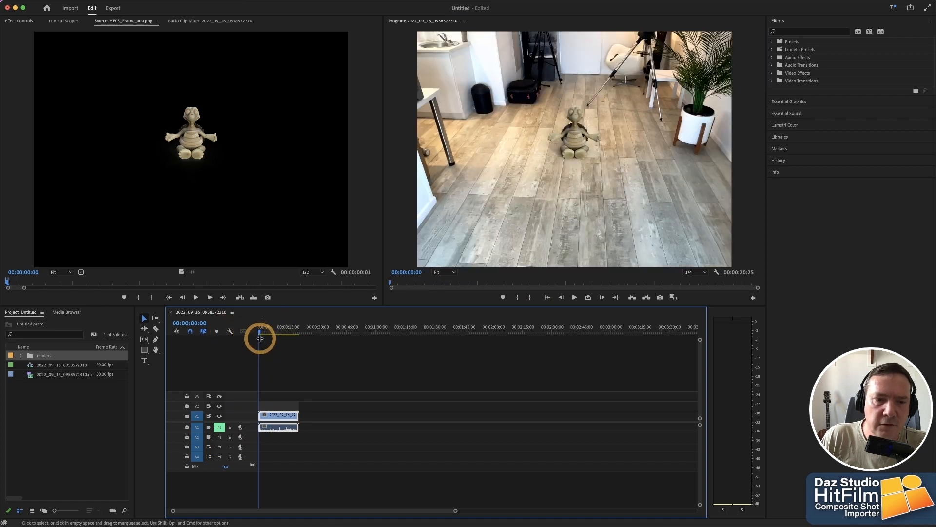
{"action": "left_click_drag", "start_coordinate": [260, 332], "coordinate": [265, 331]}
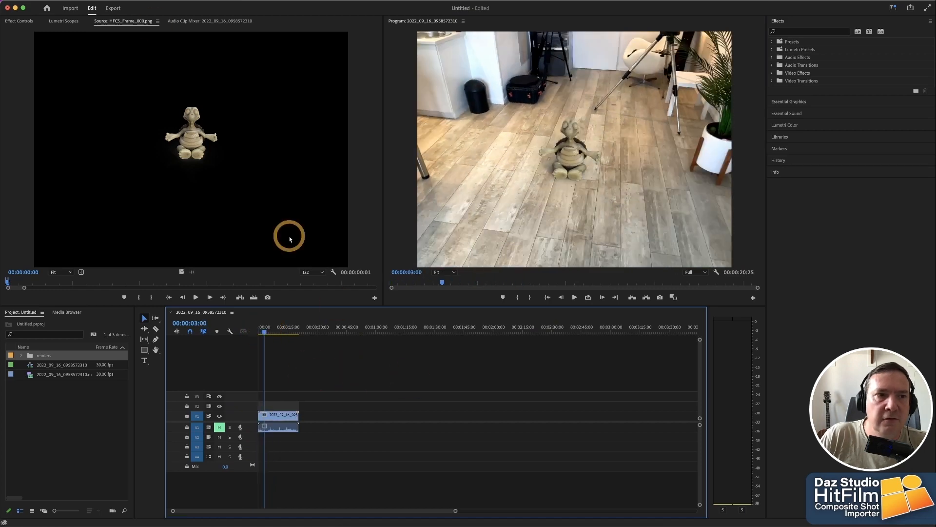
- Bring up File > Export > Media with the H264 High Quality 1080p preset and scrub its preview
{"action": "left_click", "coordinate": [69, 8]}
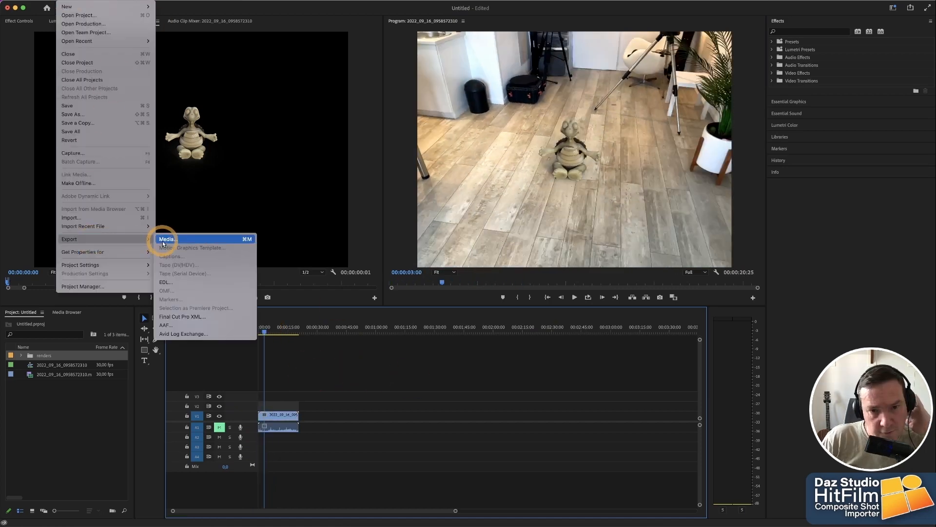
{"action": "left_click", "coordinate": [166, 239]}
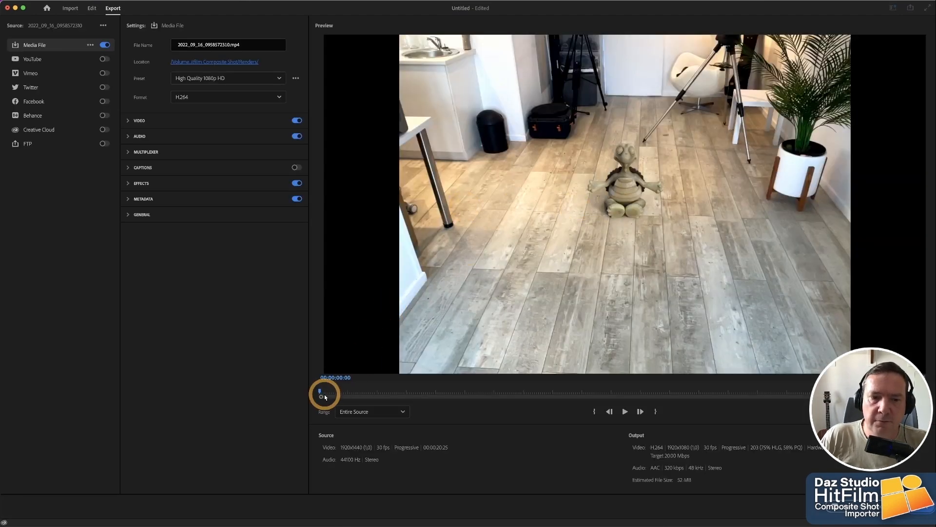
{"action": "left_click_drag", "start_coordinate": [321, 394], "coordinate": [653, 394]}
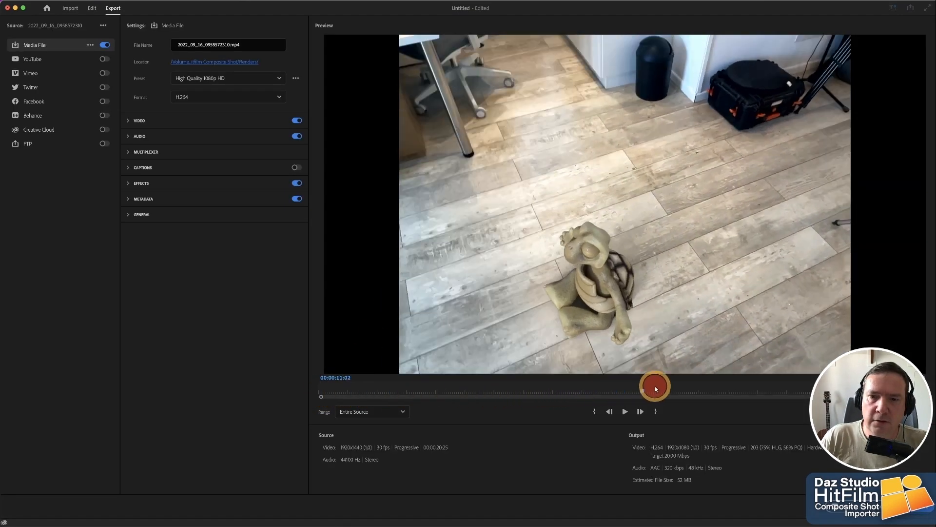
{"action": "left_click_drag", "start_coordinate": [653, 386], "coordinate": [443, 391]}
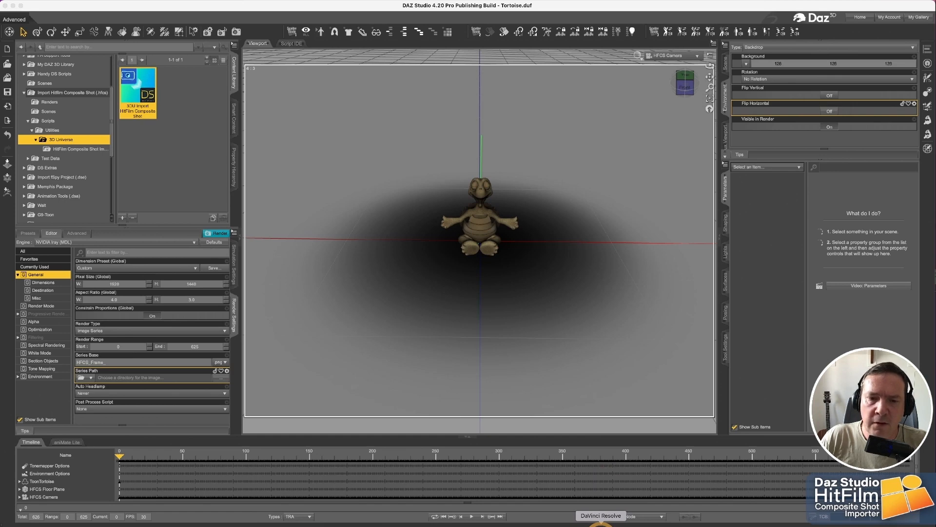
- Launch DaVinci Resolve from the Dock onto a new untitled project
{"action": "left_click", "coordinate": [600, 515]}
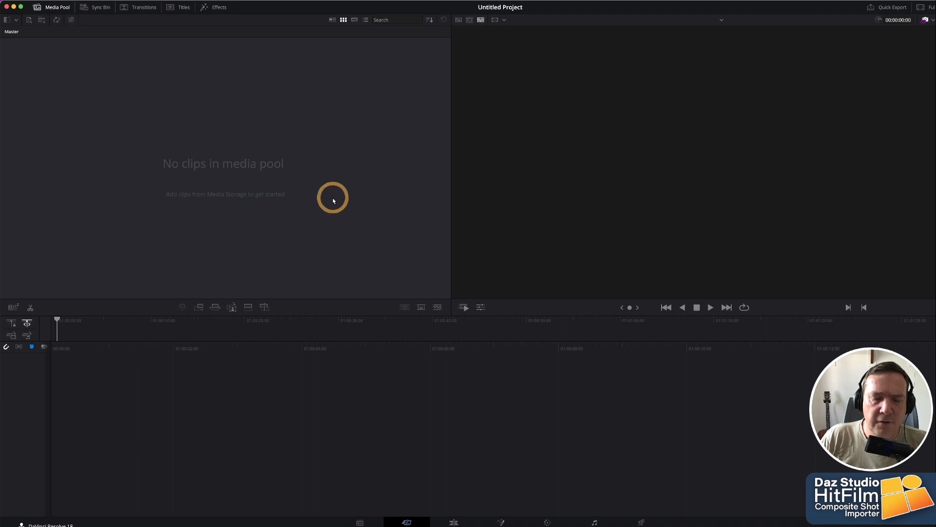
{"action": "mouse_move", "coordinate": [368, 510]}
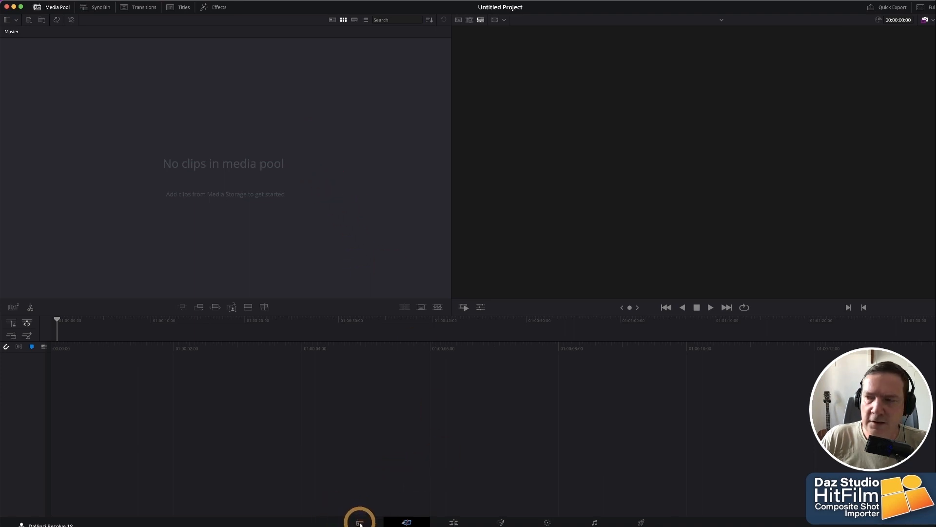
- Add the HFCS_Frame tortoise image sequence from Downloads/renders to the media pool
{"action": "left_click", "coordinate": [358, 523]}
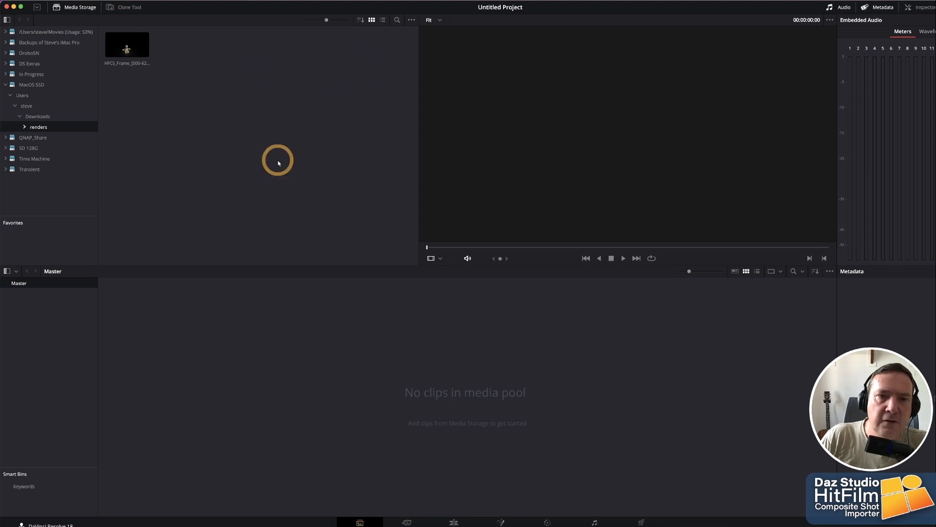
{"action": "mouse_move", "coordinate": [379, 174]}
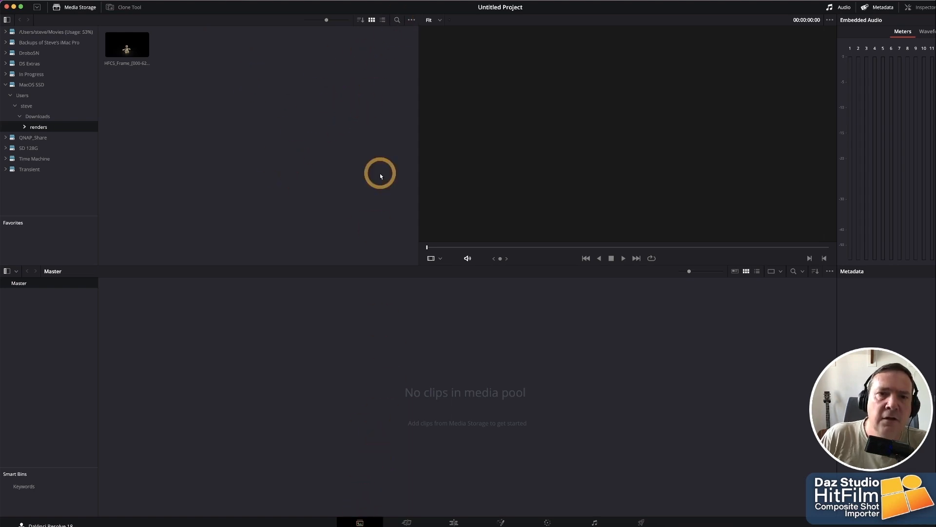
{"action": "left_click", "coordinate": [410, 19]}
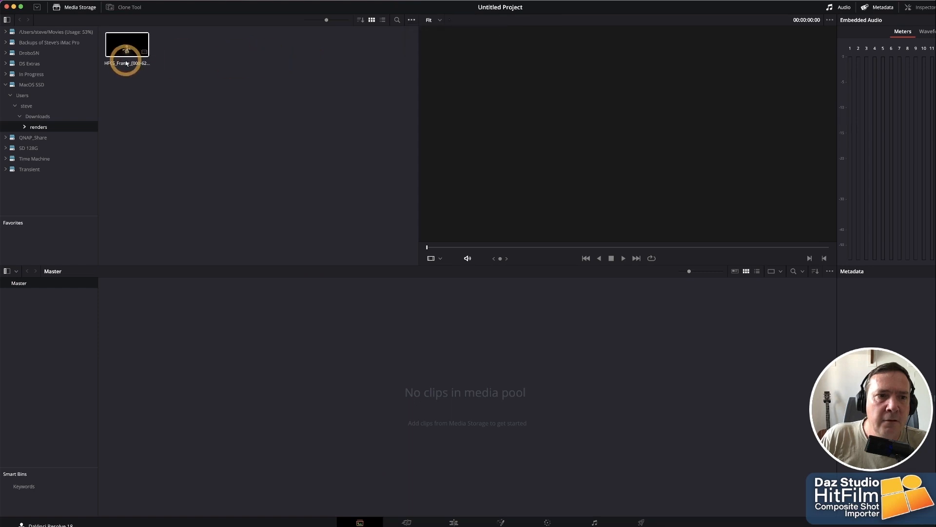
{"action": "left_click", "coordinate": [127, 45]}
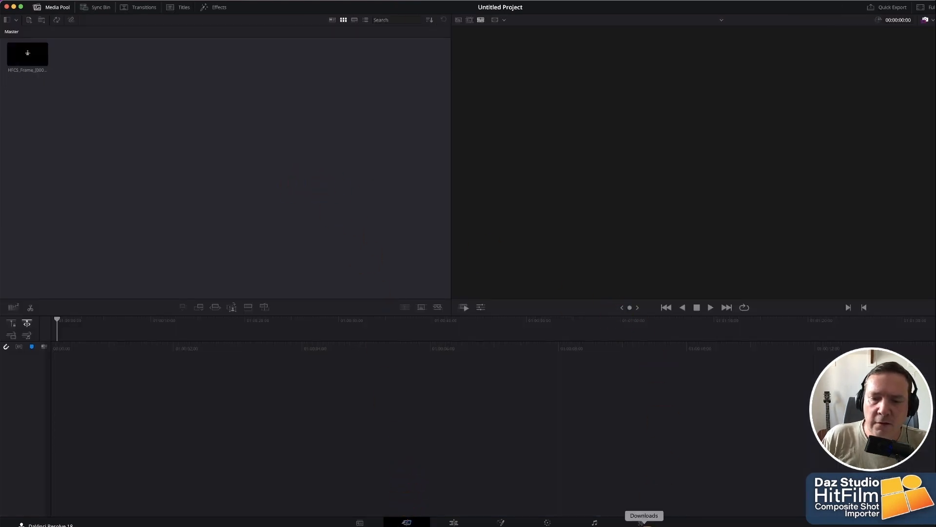
- Drop the floor MP4 from the Downloads stack onto video track 1 of a new timeline
{"action": "left_click", "coordinate": [644, 519]}
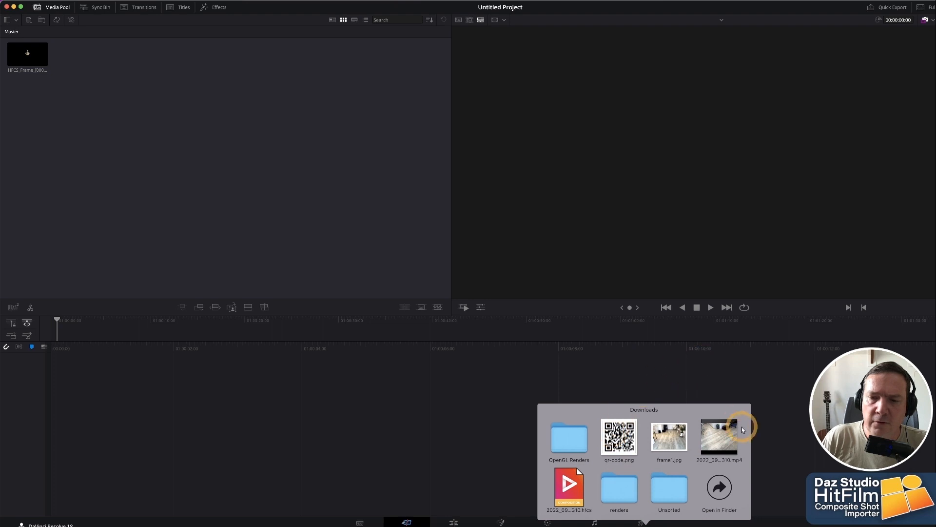
{"action": "left_click_drag", "start_coordinate": [719, 436], "coordinate": [239, 402]}
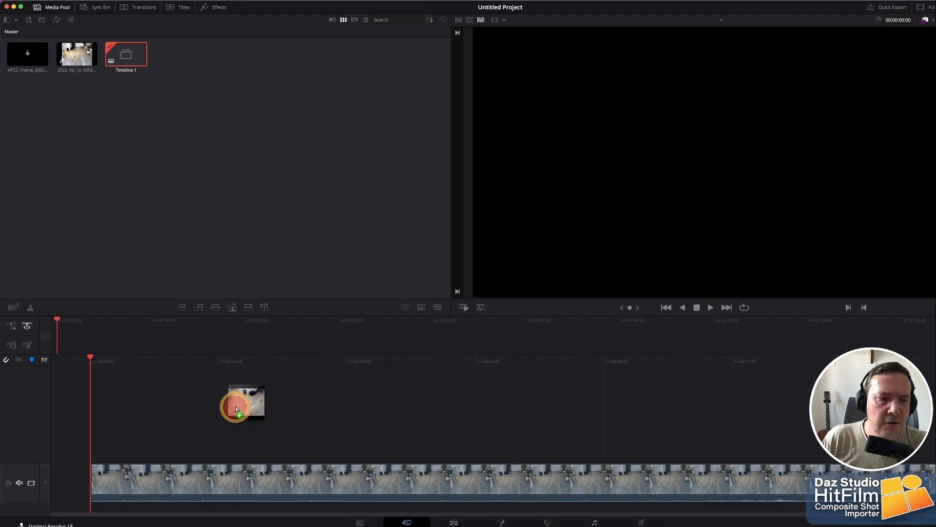
{"action": "left_click_drag", "start_coordinate": [242, 403], "coordinate": [221, 466]}
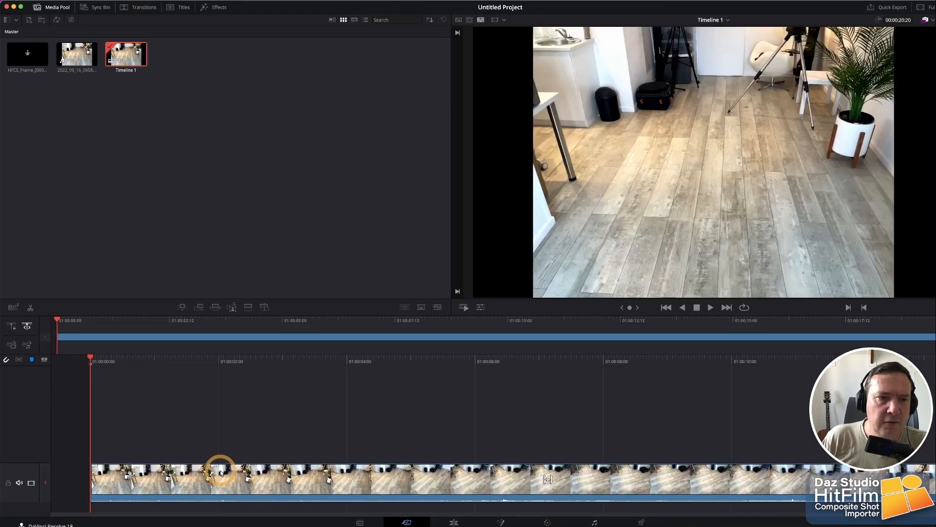
- Set the HFCS clip's Video Frame Rate to 30 fps in Clip Attributes
{"action": "right_click", "coordinate": [28, 52]}
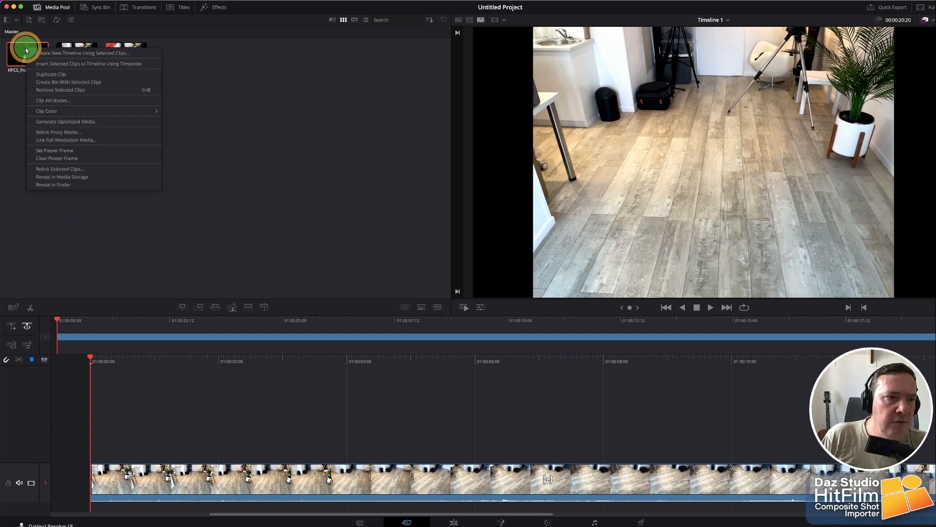
{"action": "mouse_move", "coordinate": [57, 104]}
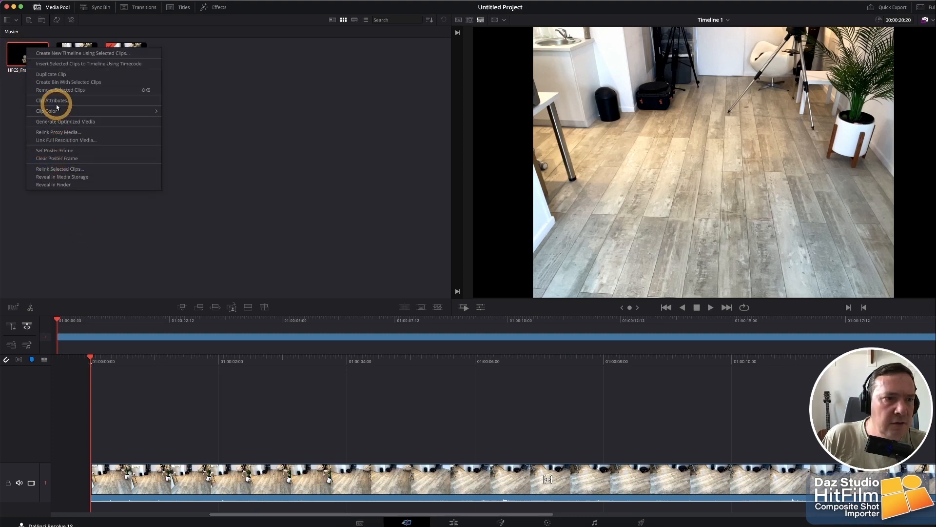
{"action": "left_click", "coordinate": [53, 100]}
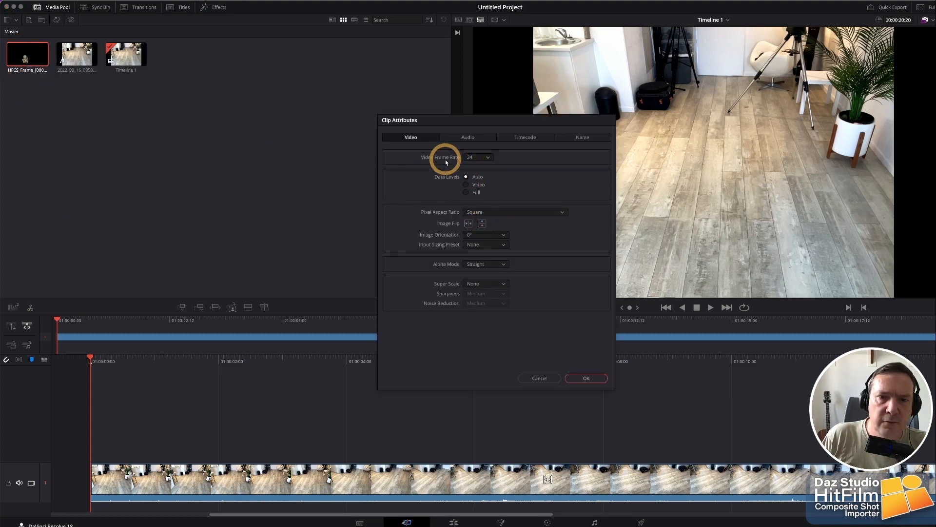
{"action": "left_click", "coordinate": [478, 157]}
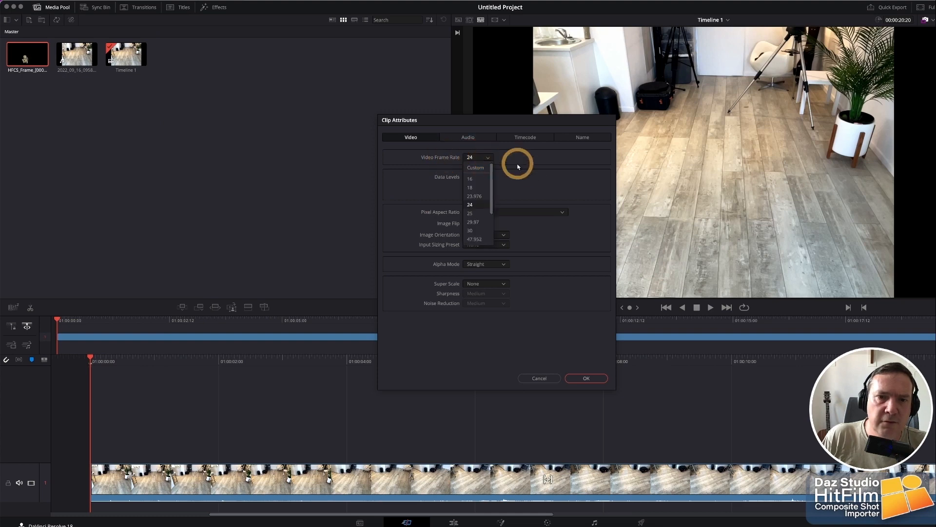
{"action": "left_click", "coordinate": [470, 230]}
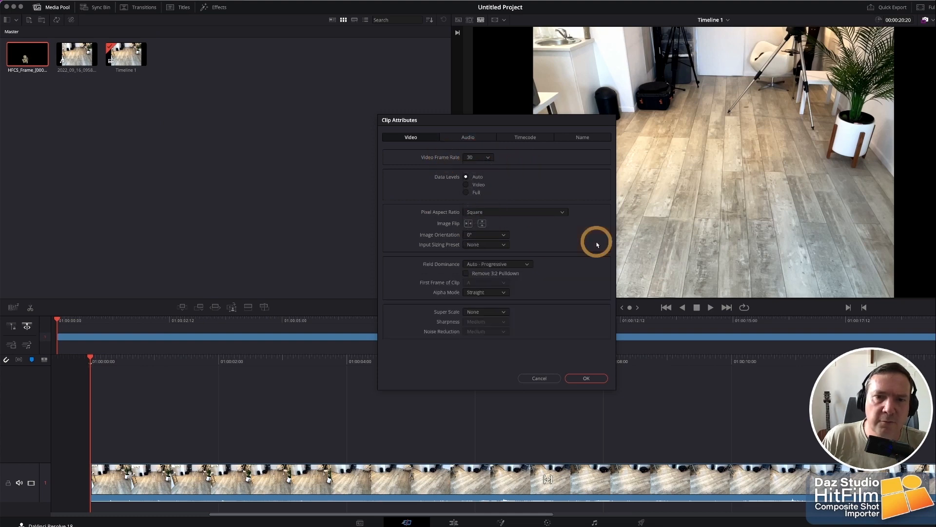
{"action": "left_click", "coordinate": [585, 377]}
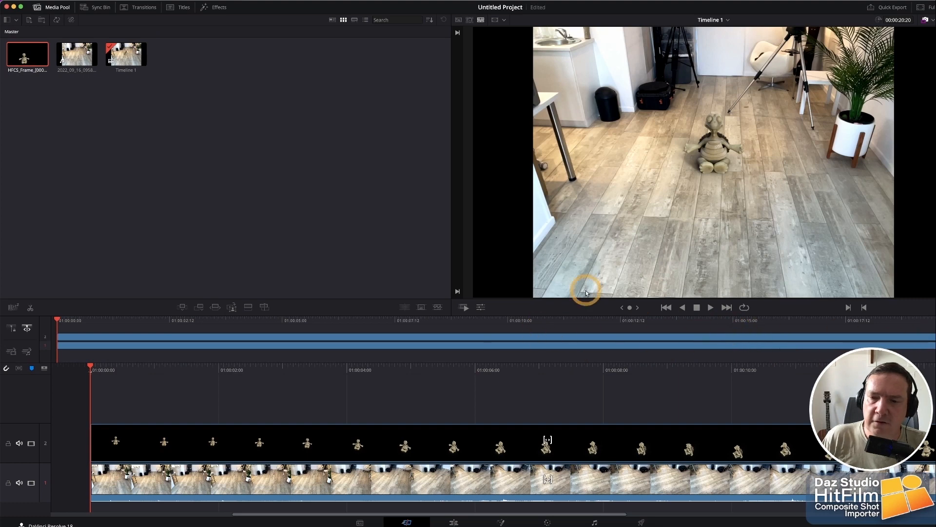
- Play back the tortoise-over-floor composite in the viewer, then stop it
{"action": "left_click", "coordinate": [710, 307]}
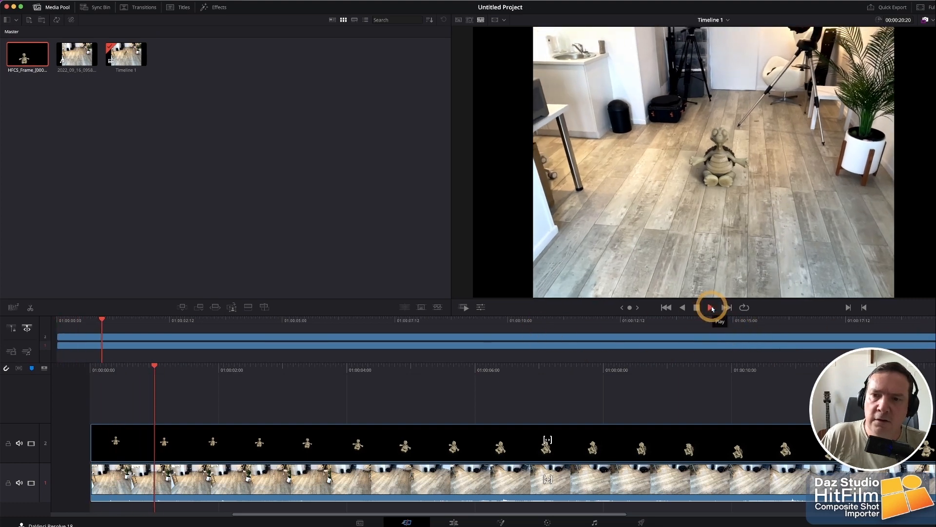
{"action": "left_click", "coordinate": [710, 307]}
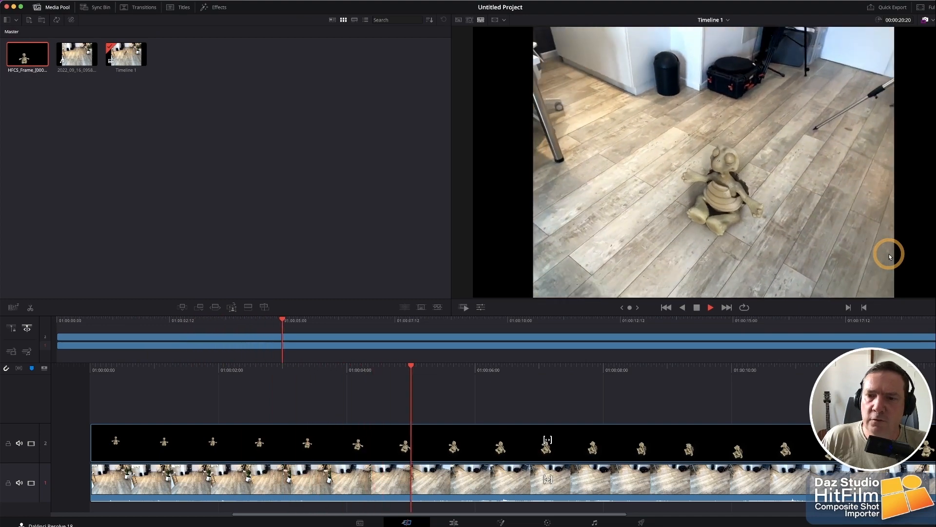
{"action": "left_click", "coordinate": [696, 307]}
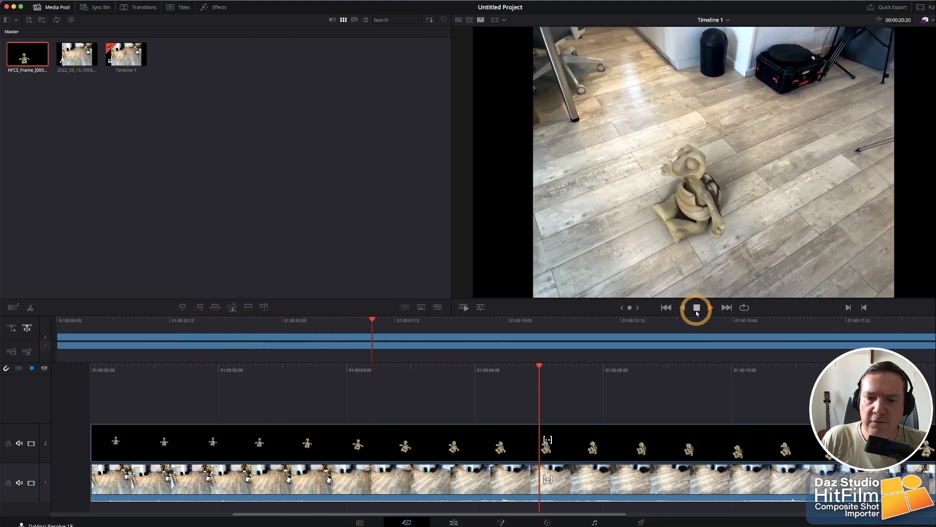